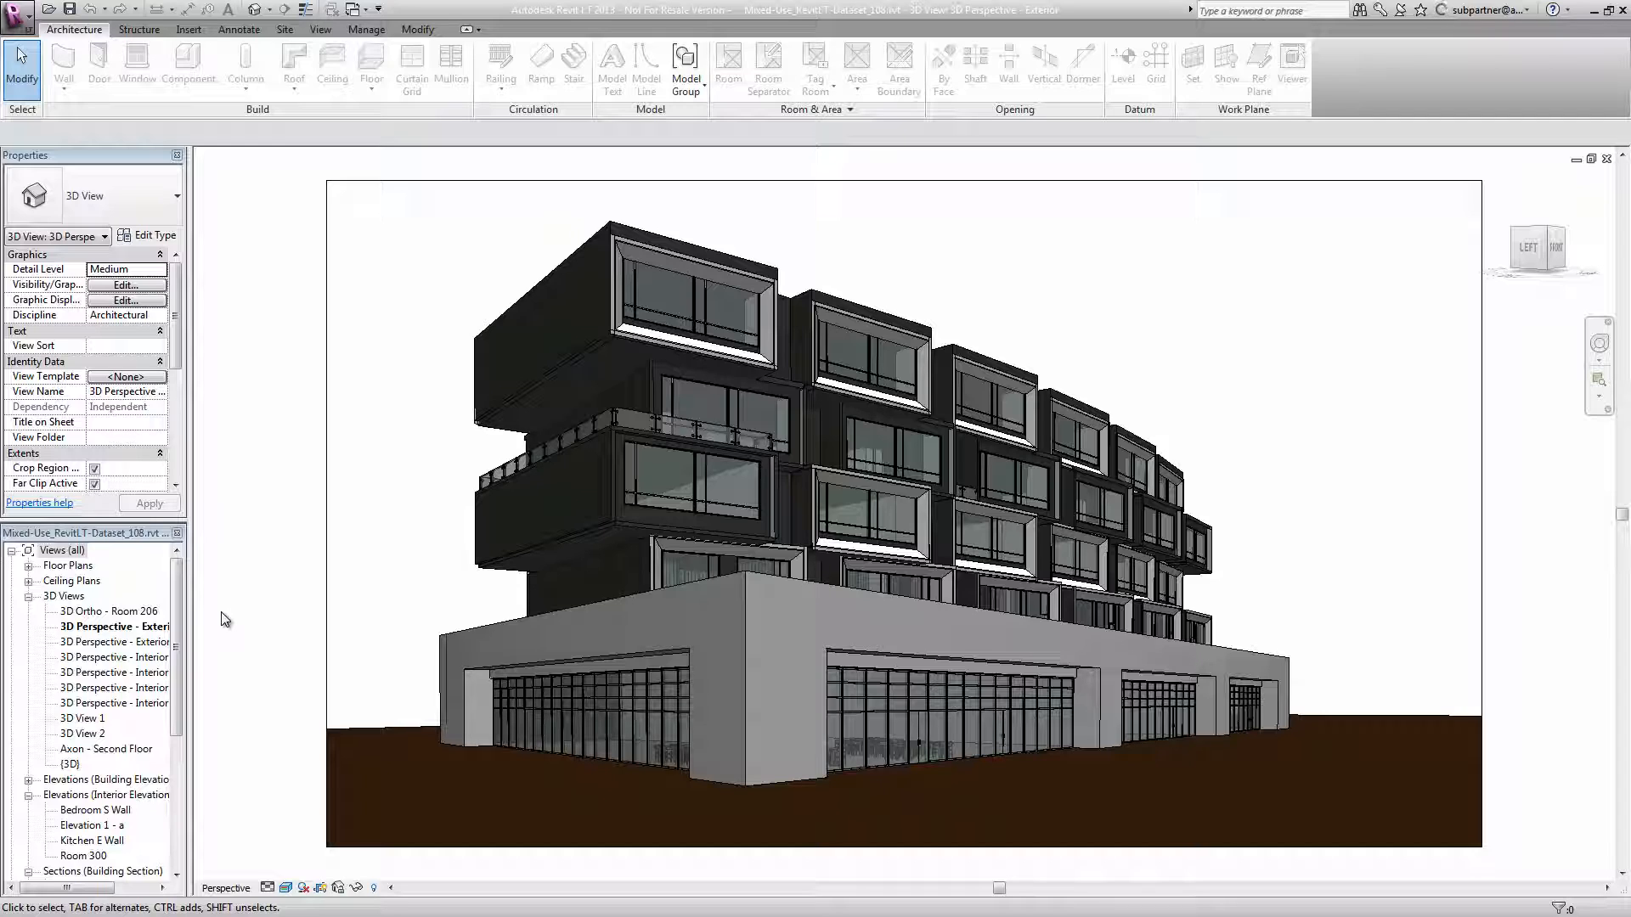
mouse_move(93, 624)
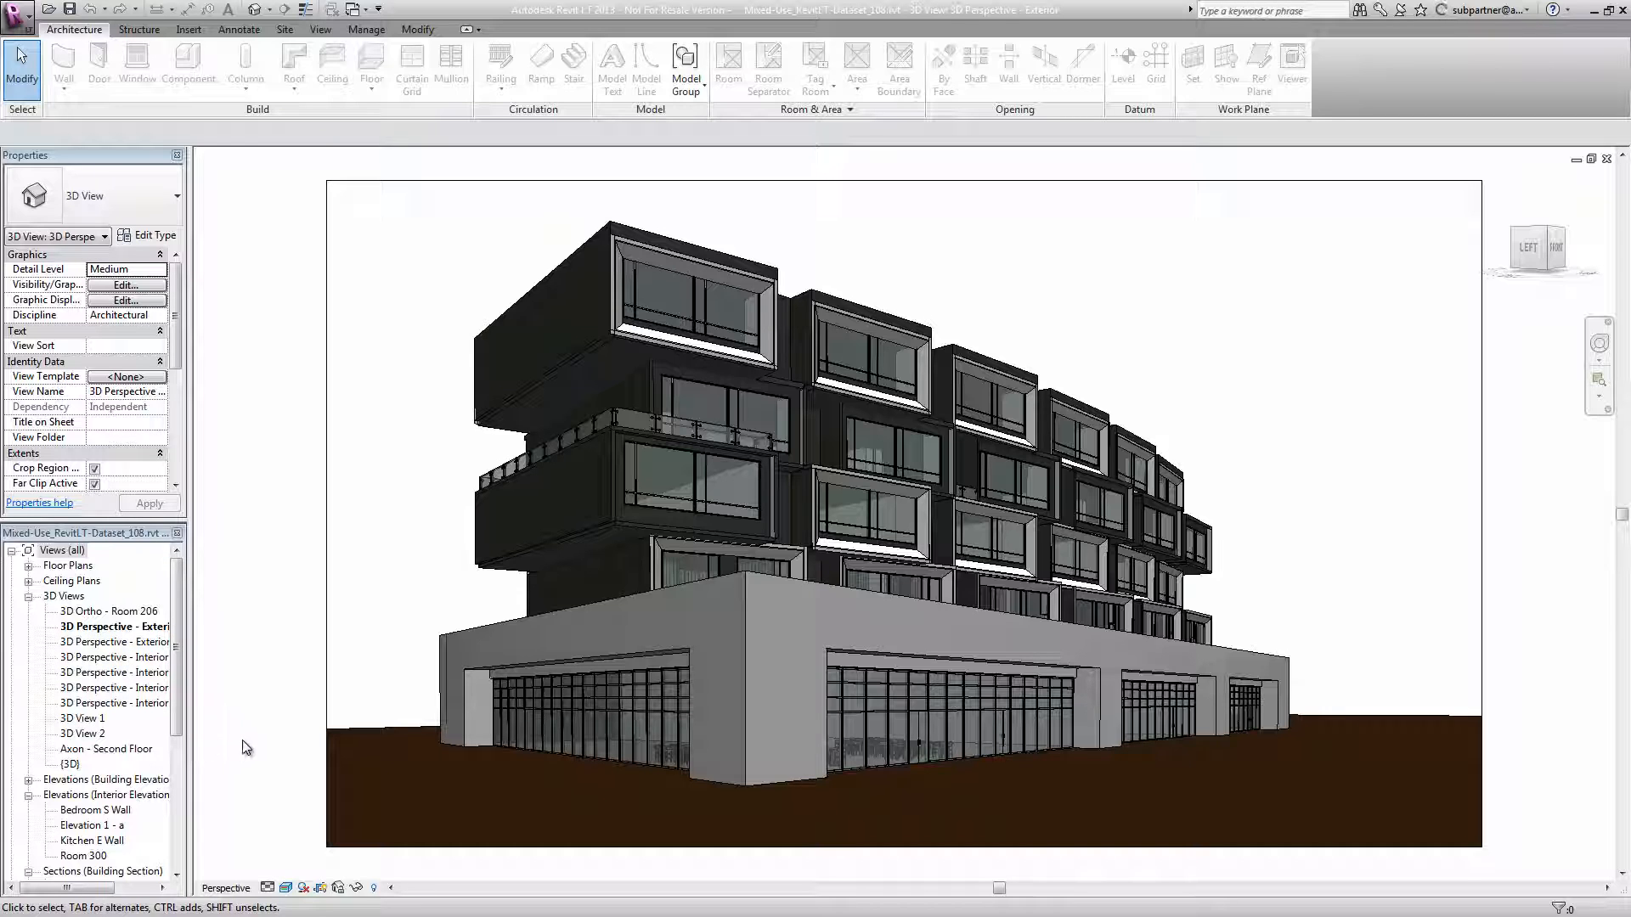
mouse_move(245, 676)
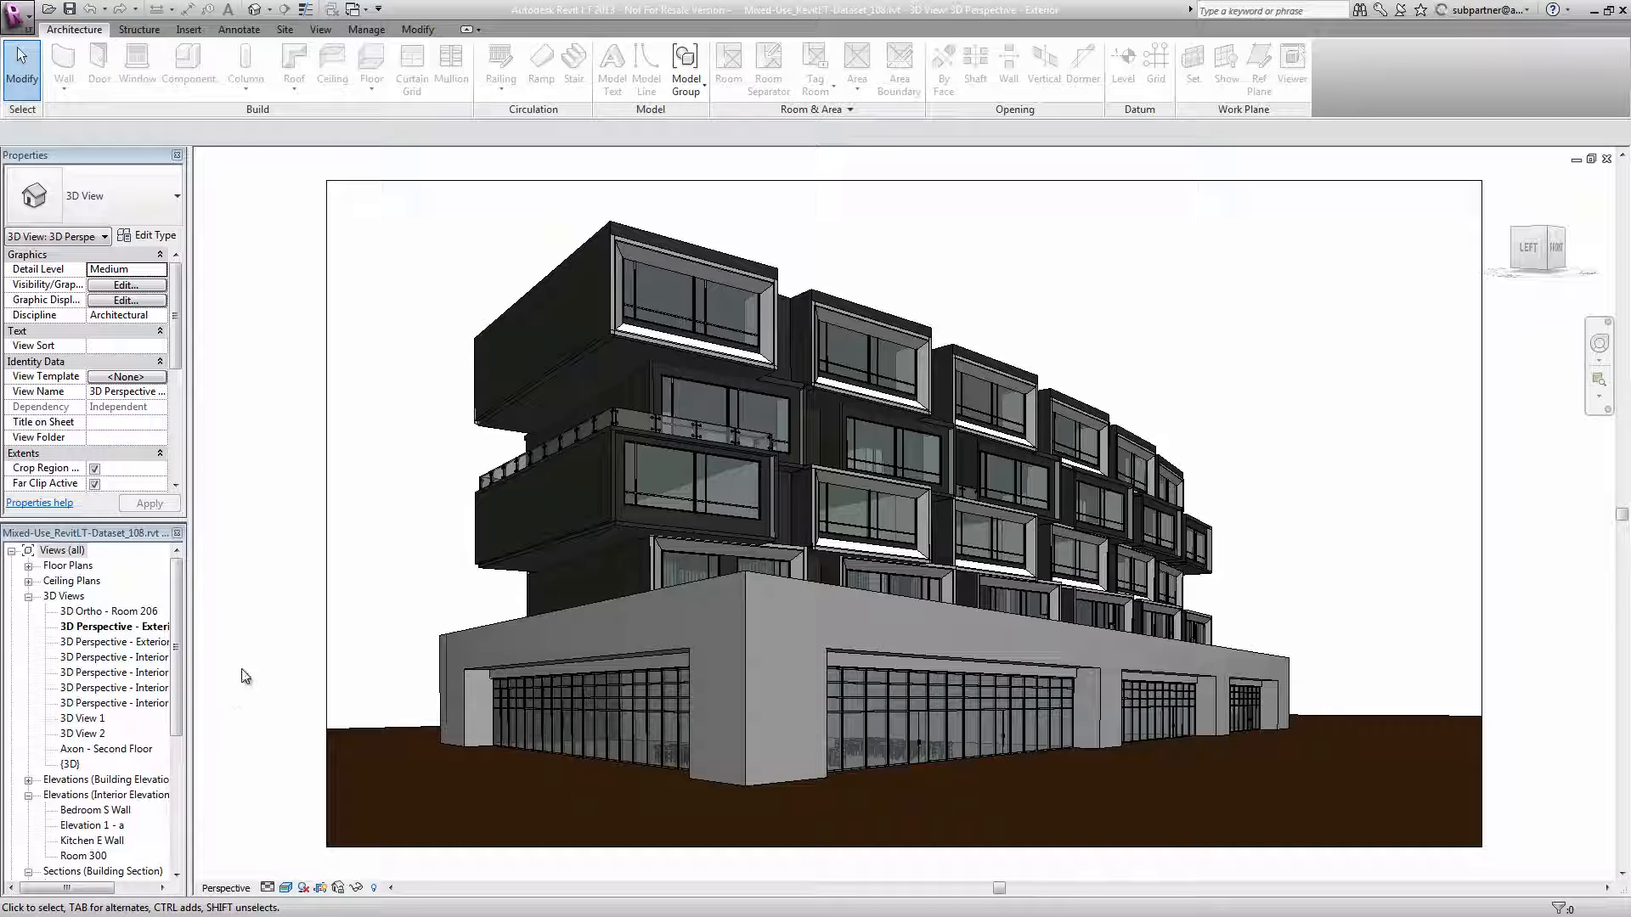
mouse_move(265, 593)
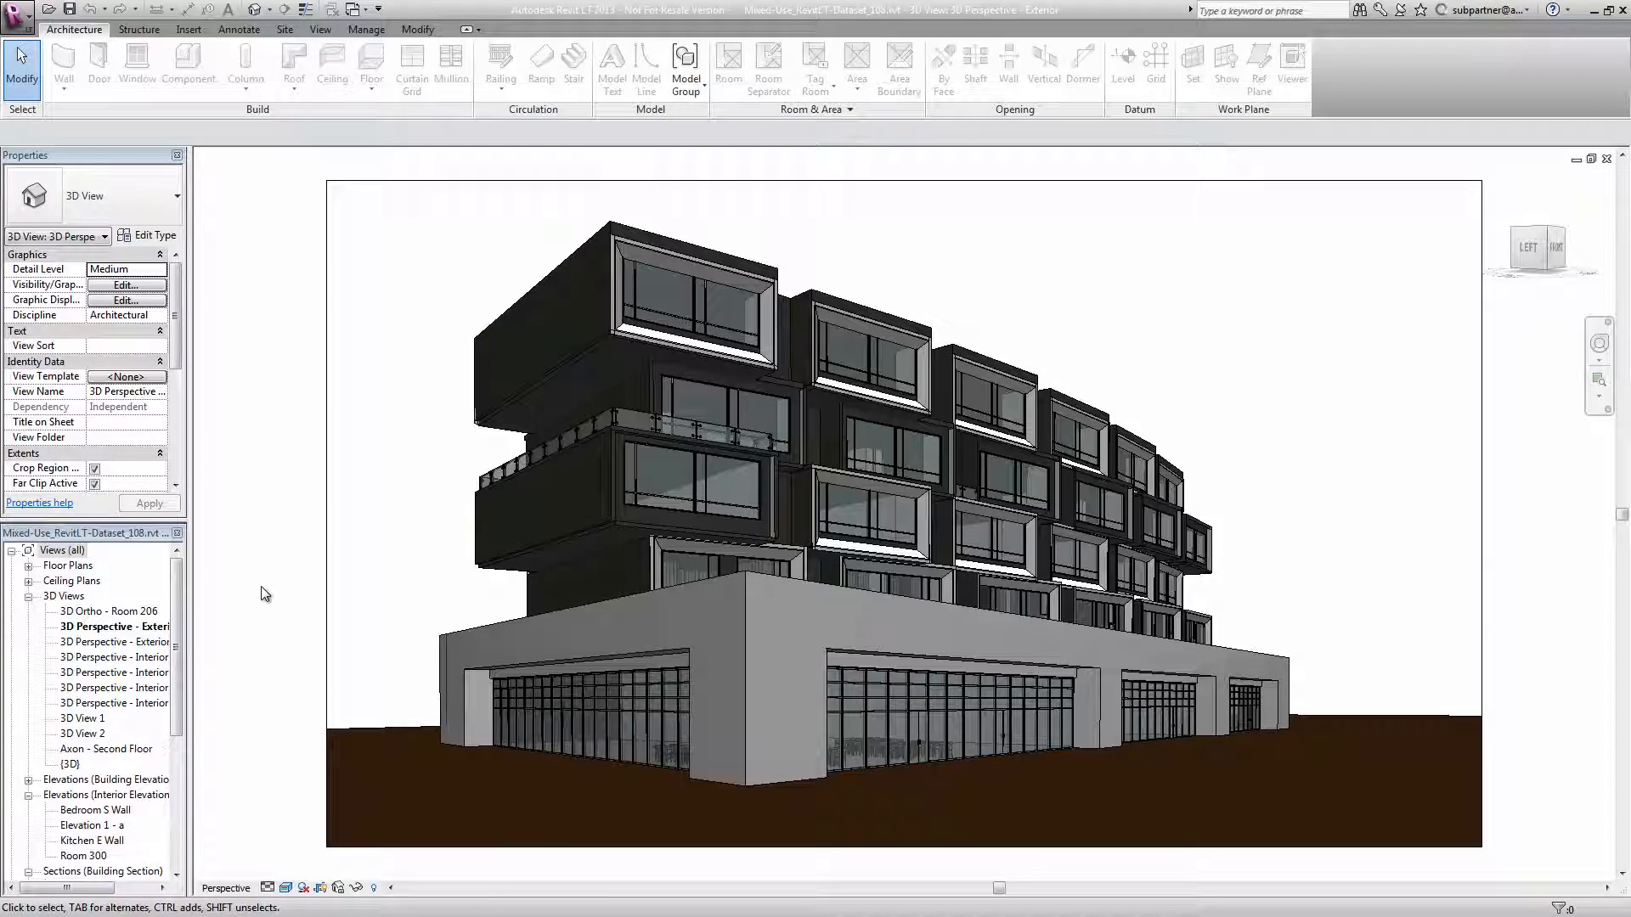
Step: Open the '3D Perspective - Interior - Room 208' view and turn shadows on
click(85, 780)
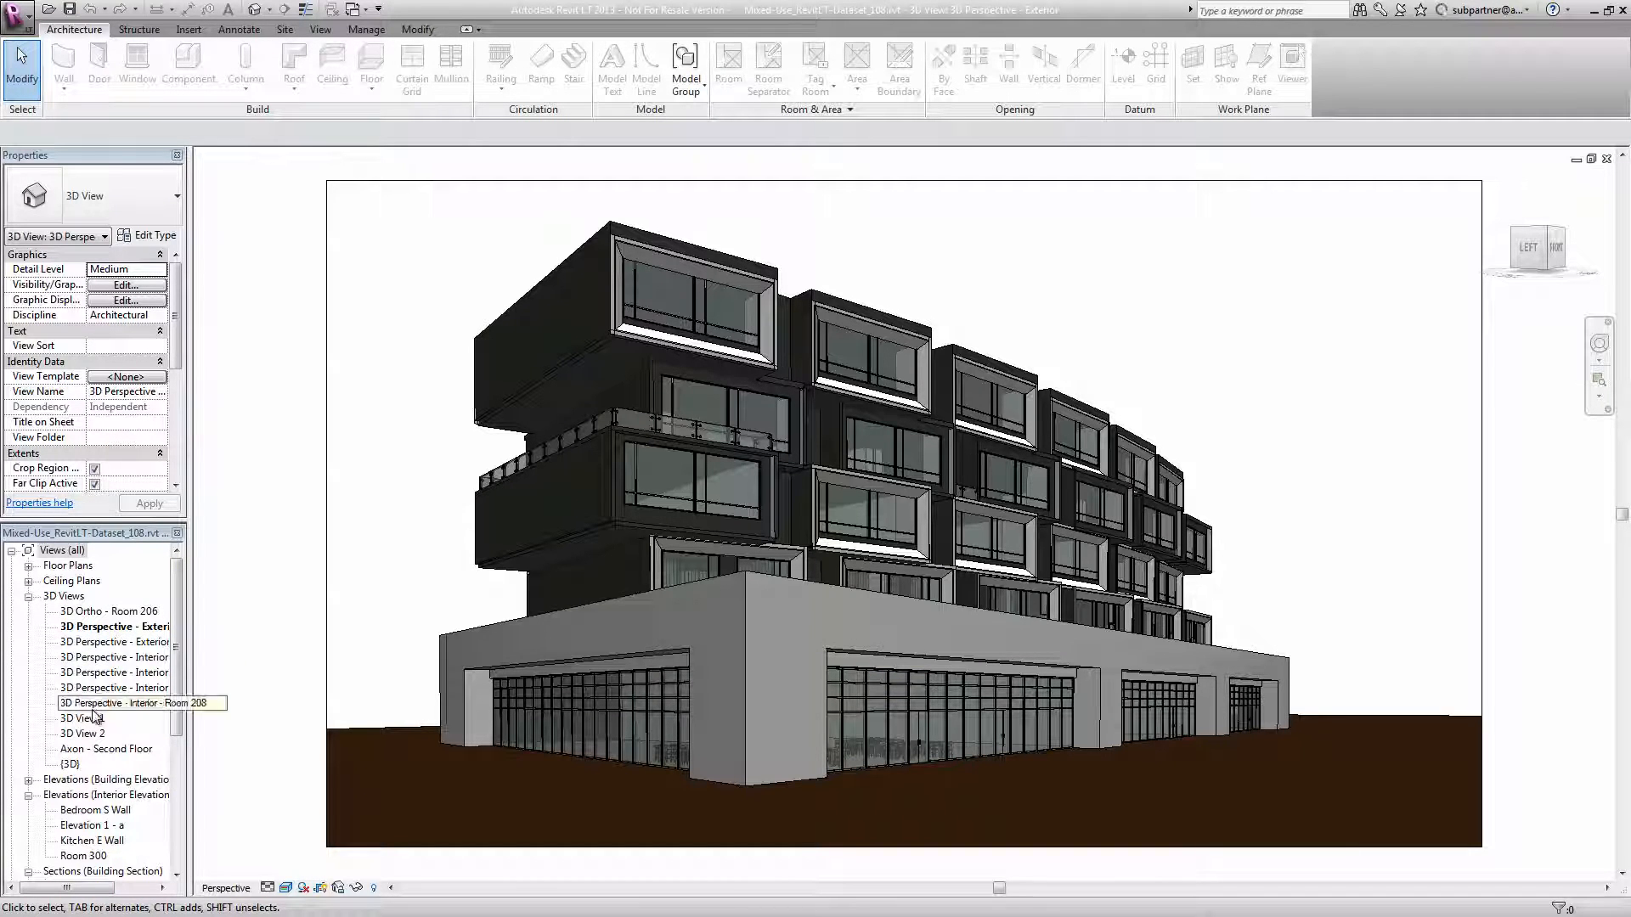
double_click(111, 704)
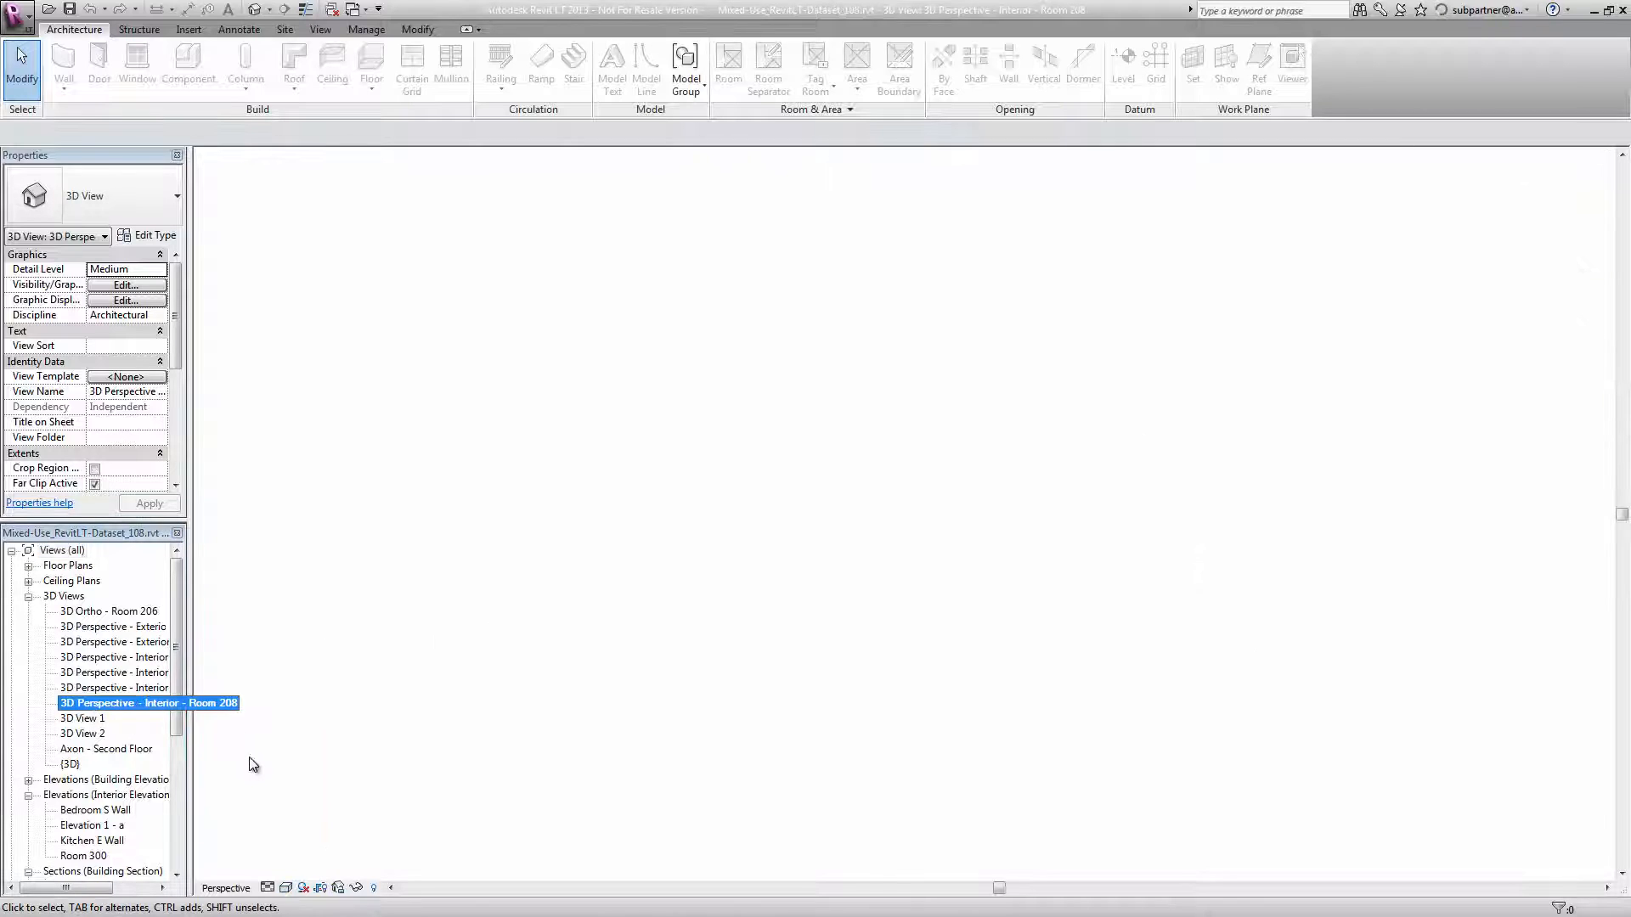
double_click(115, 703)
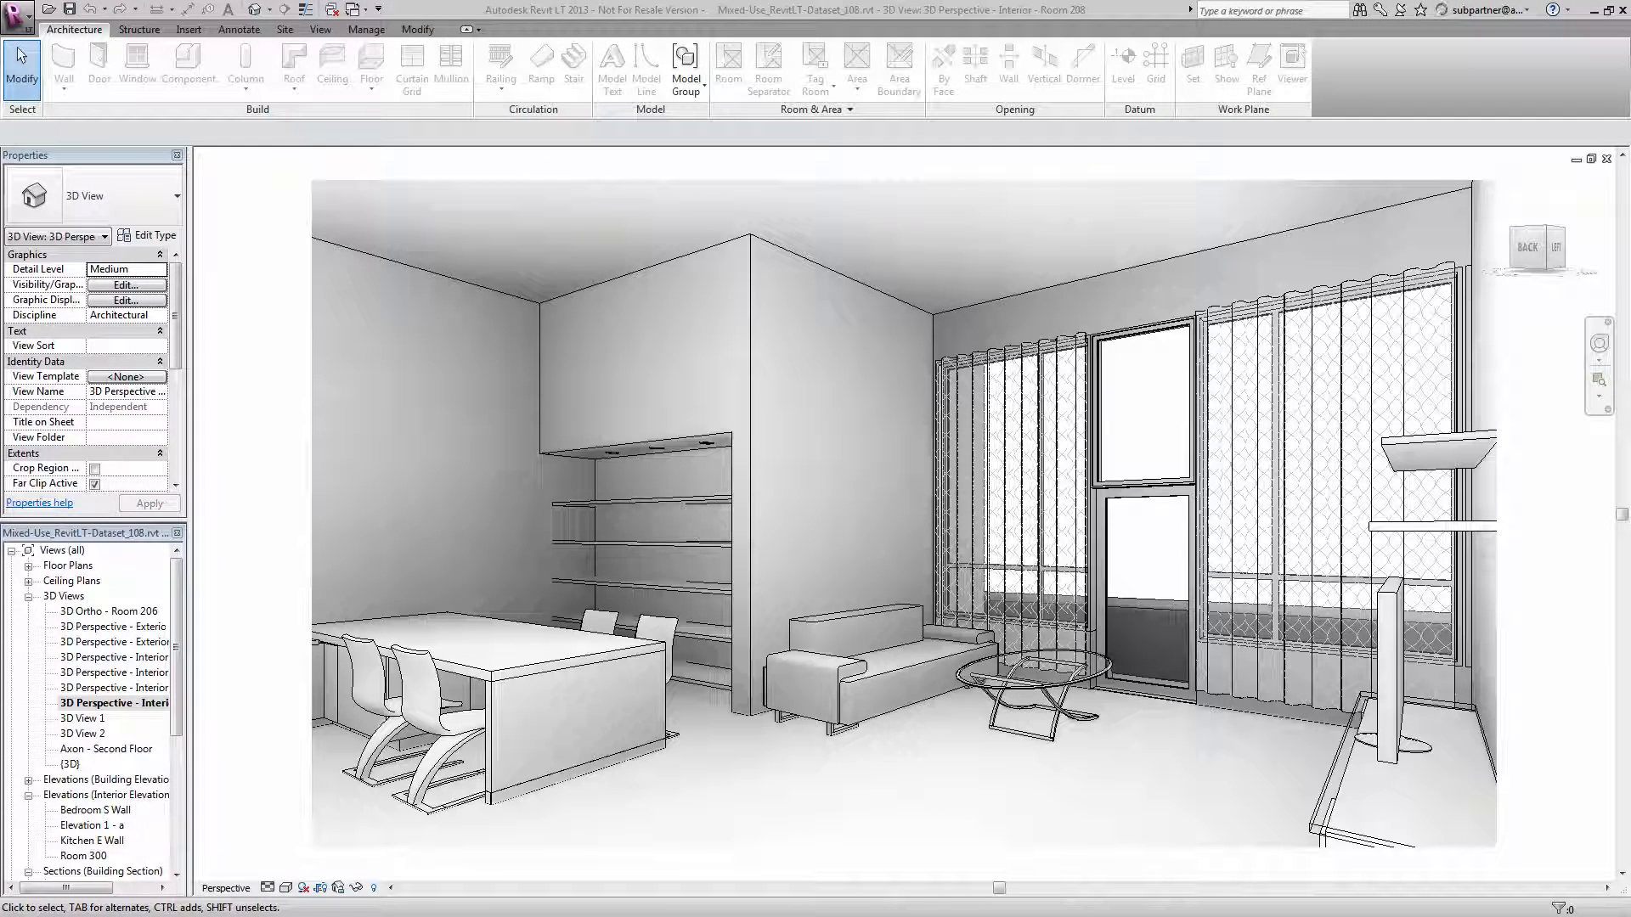
click(306, 887)
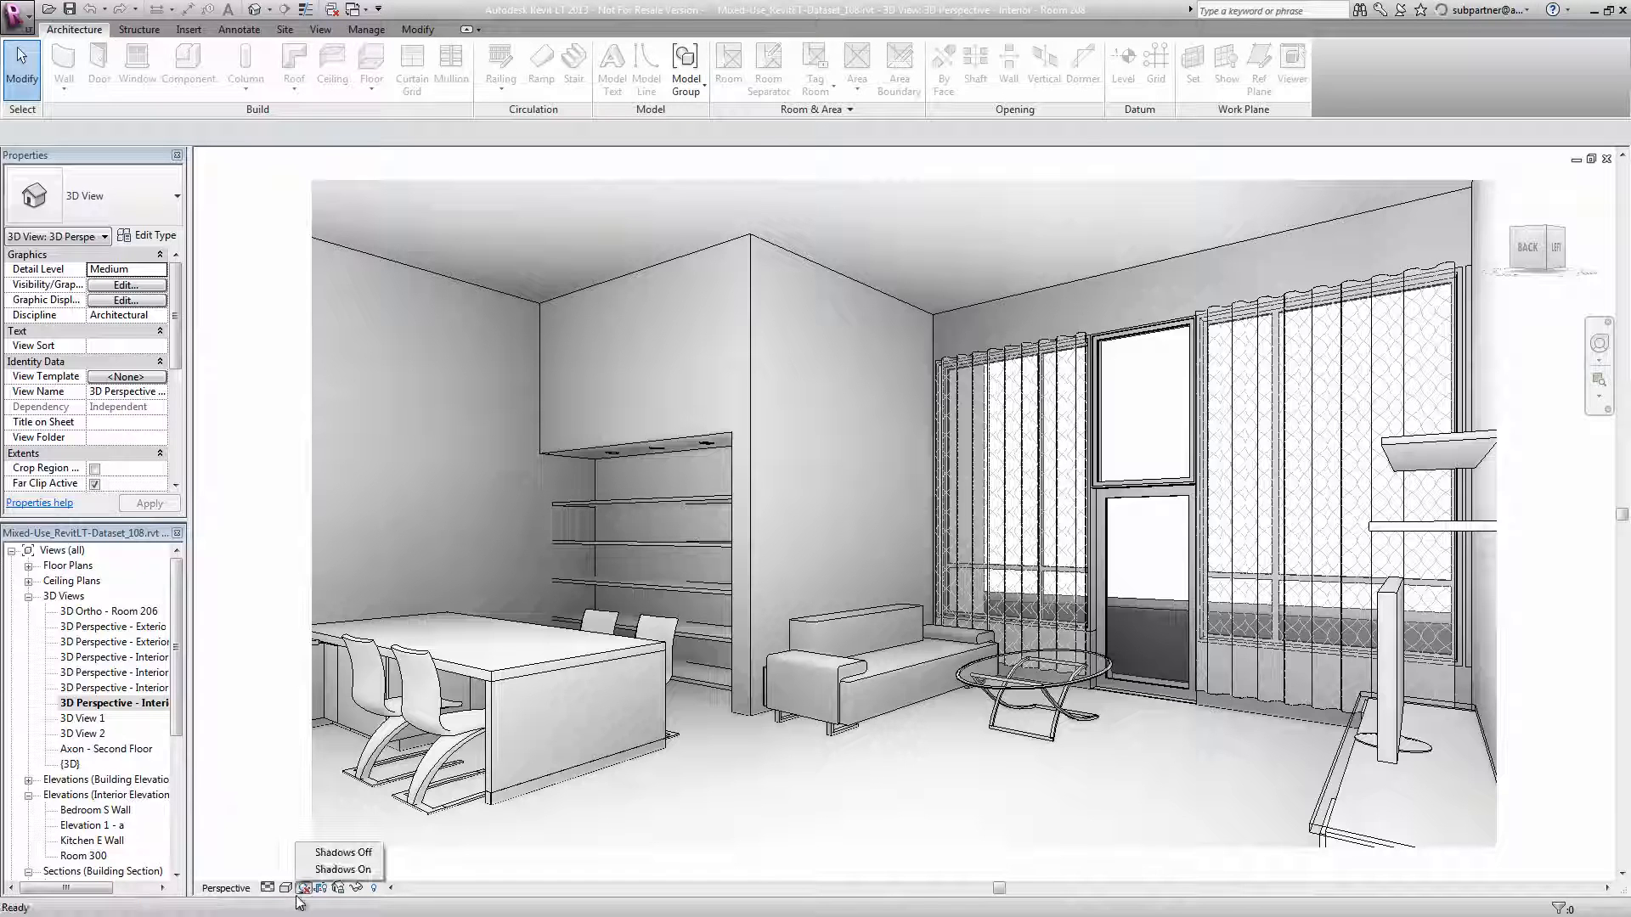
click(341, 868)
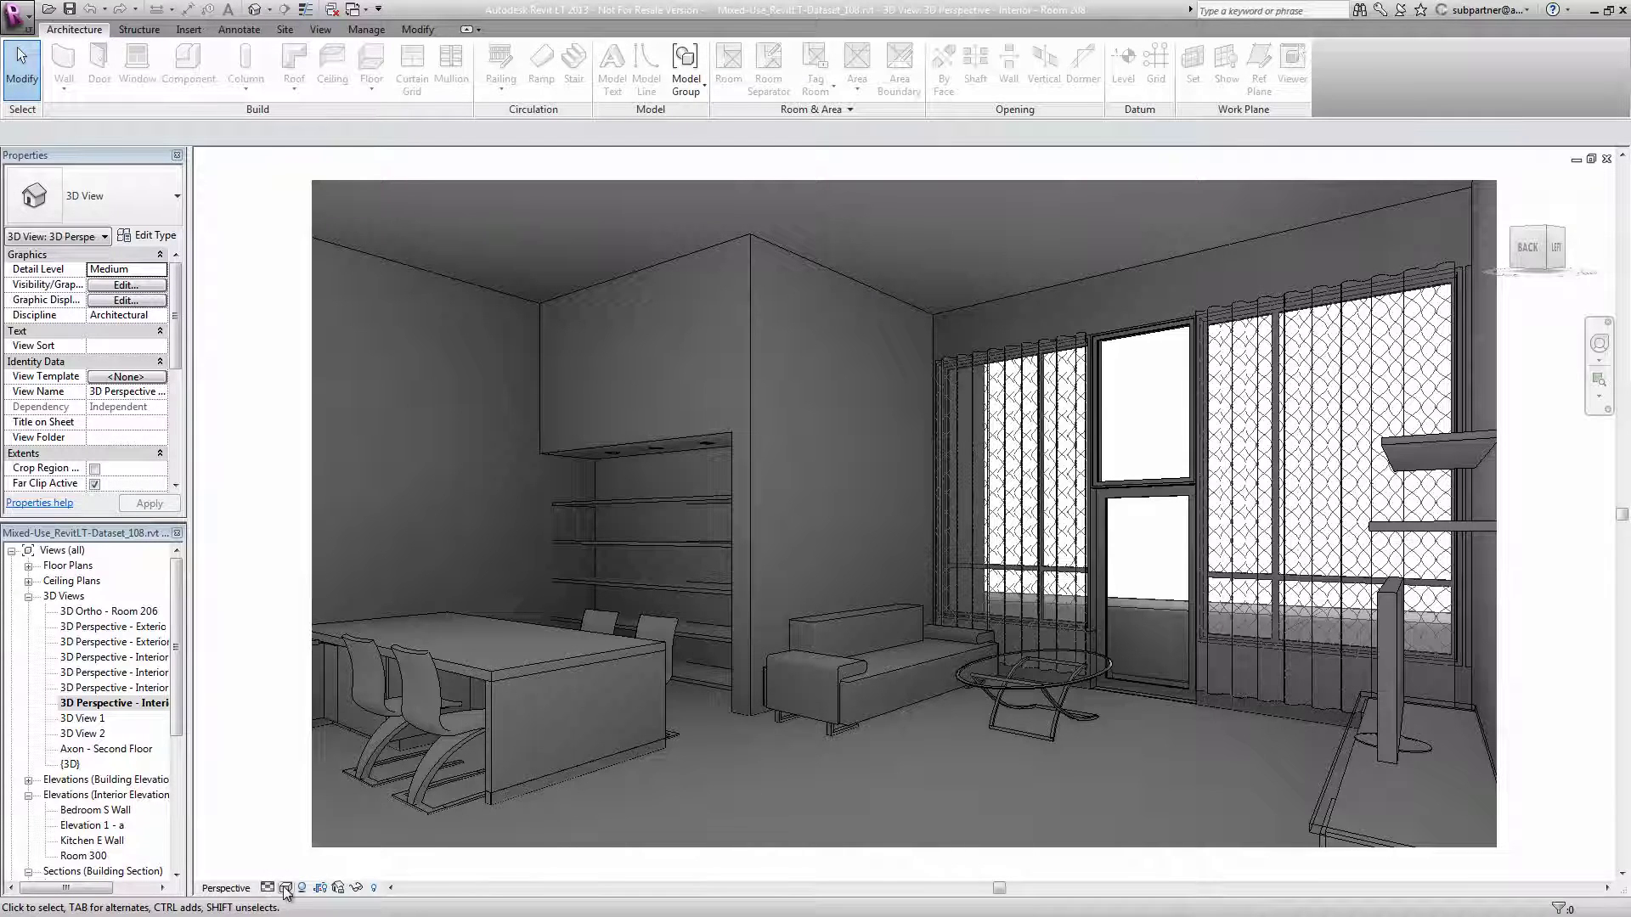
Step: Open Online Rendering Options from the Visual Style control, then its Sun Settings dialog
click(285, 887)
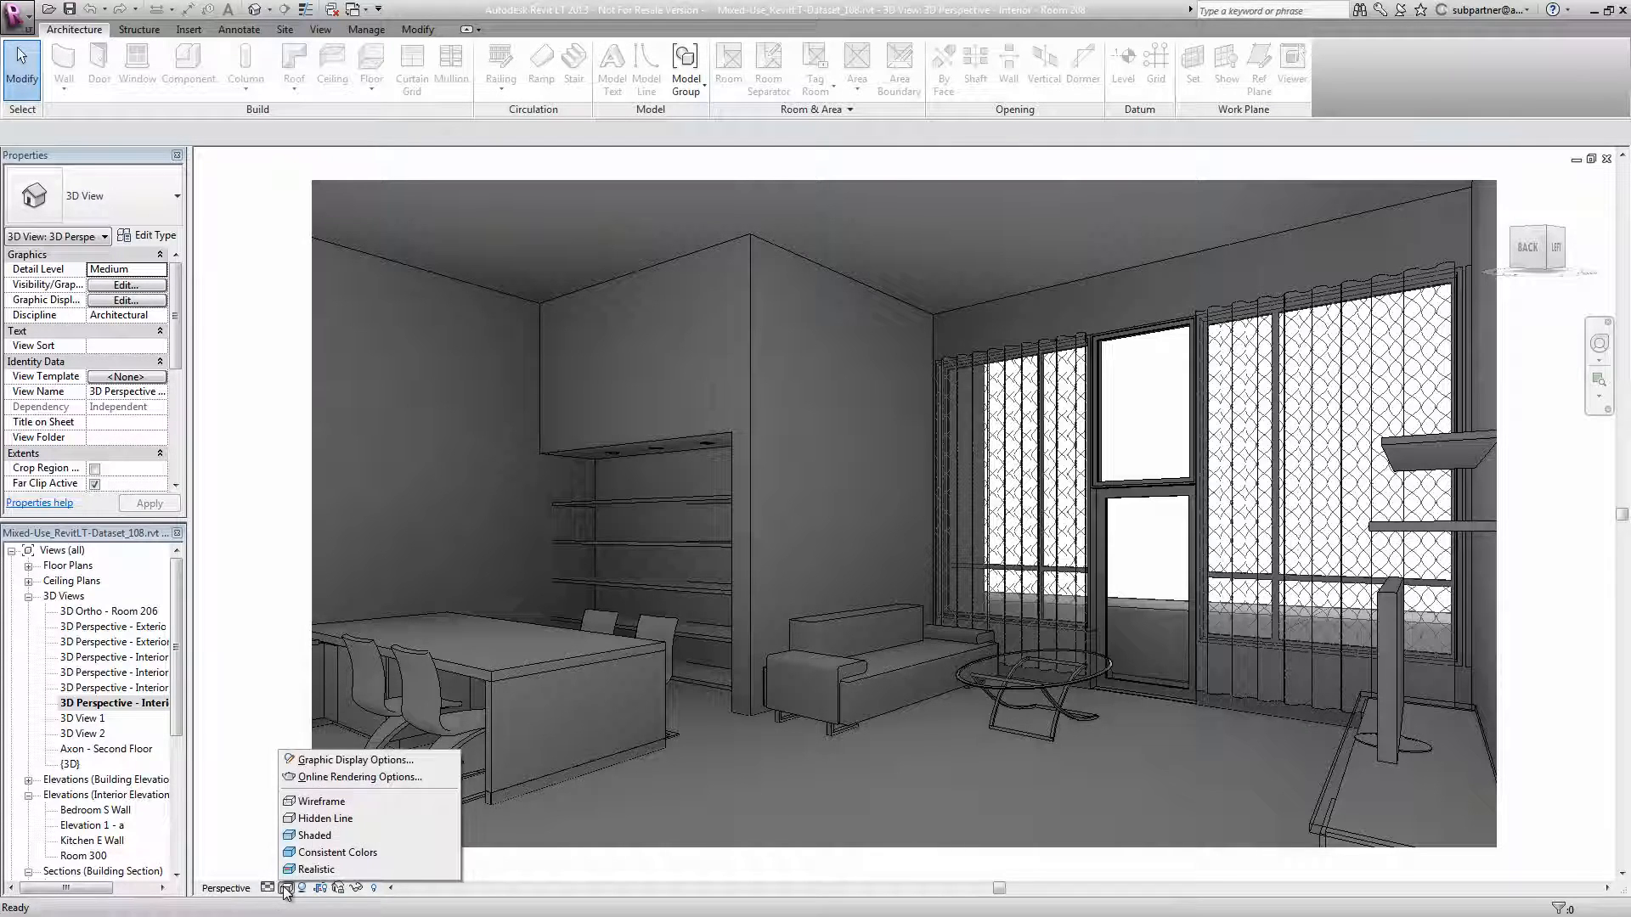
mouse_move(358, 776)
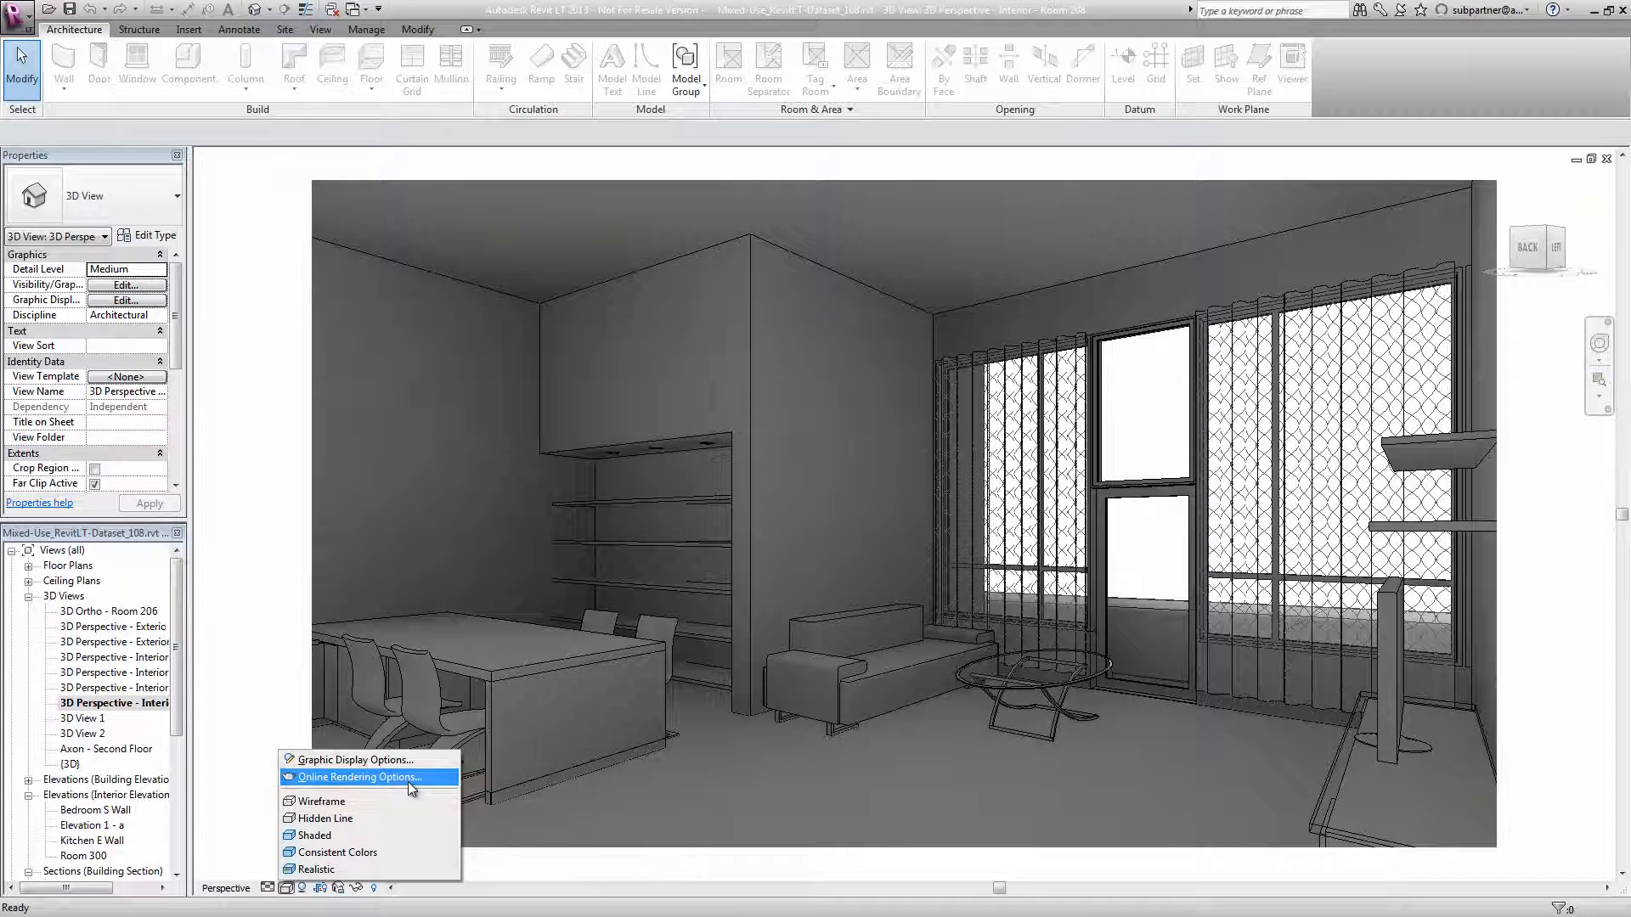
click(356, 777)
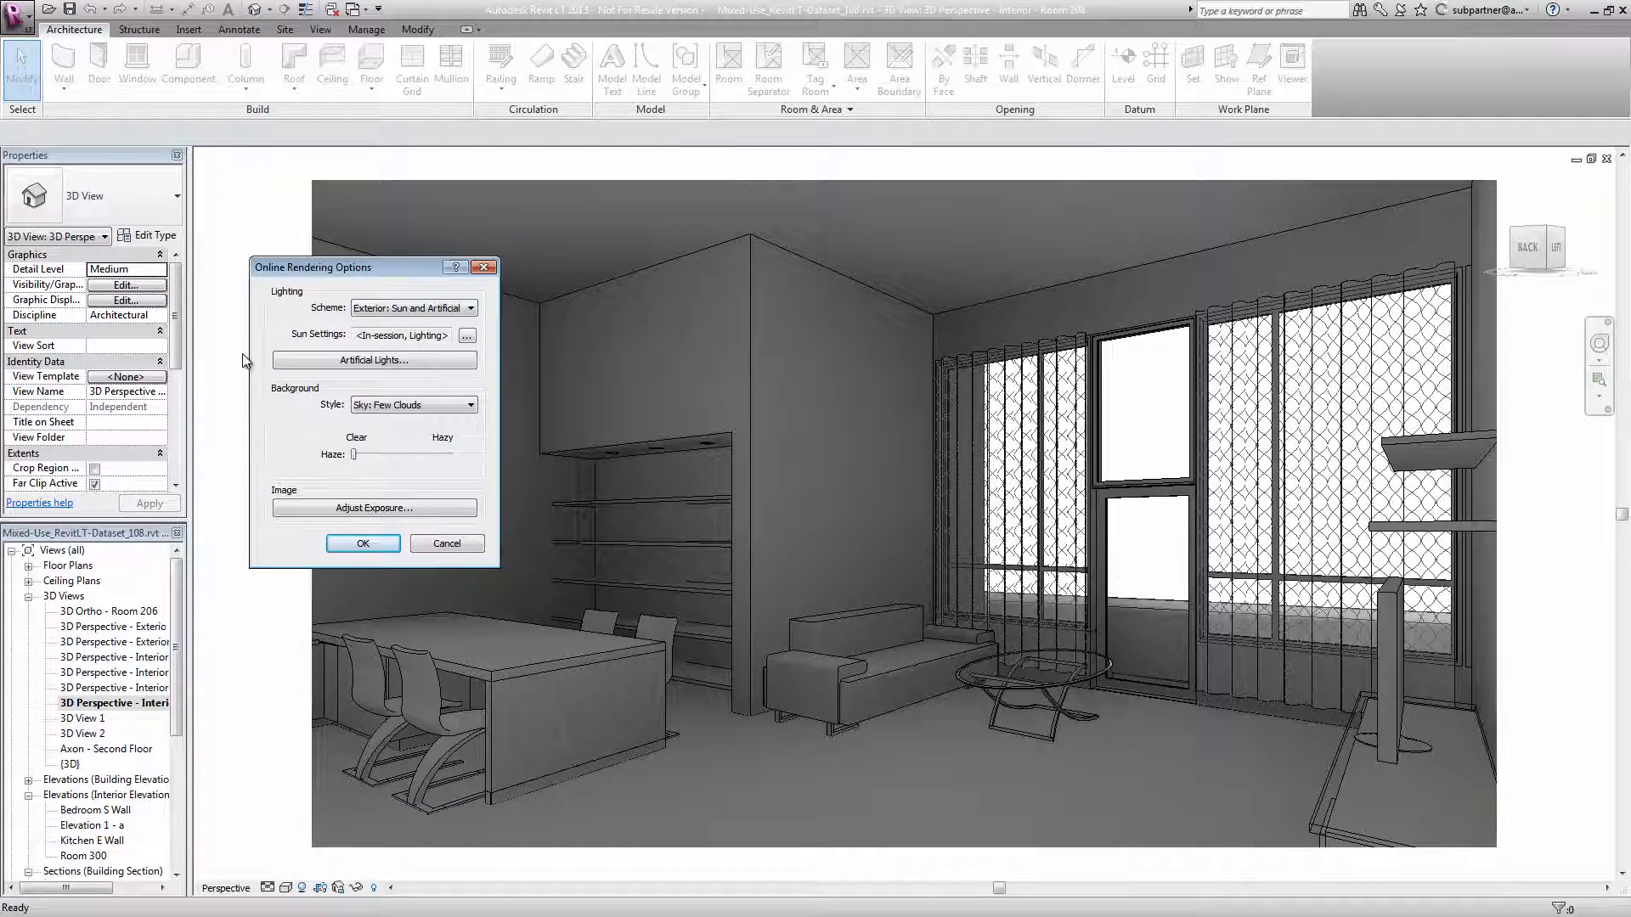
mouse_move(323, 349)
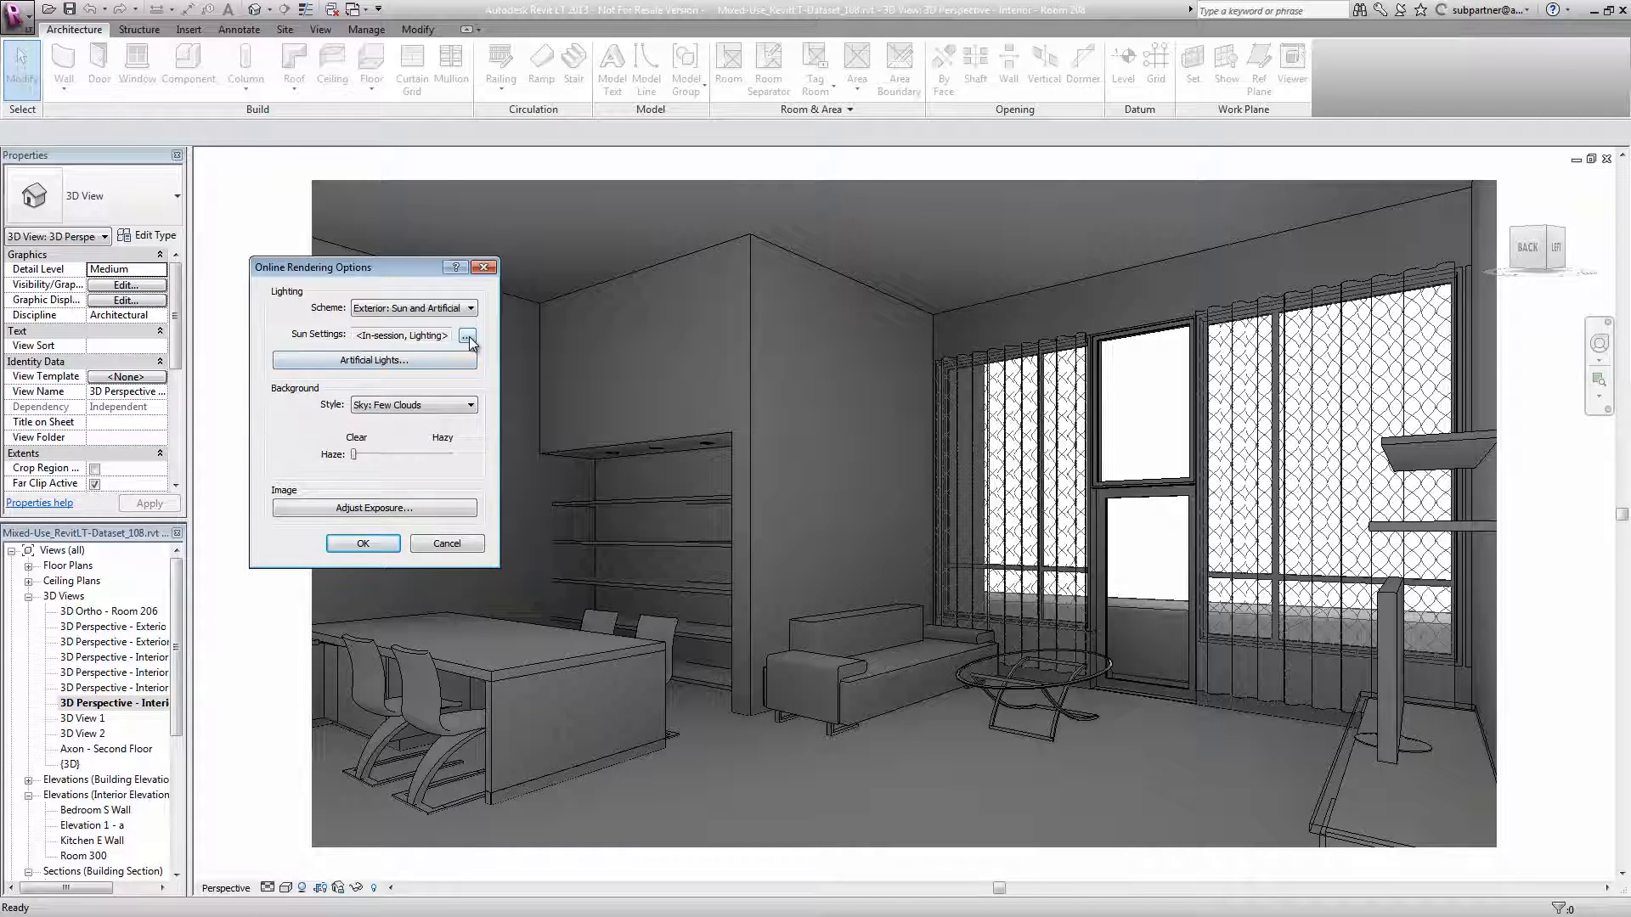
click(467, 335)
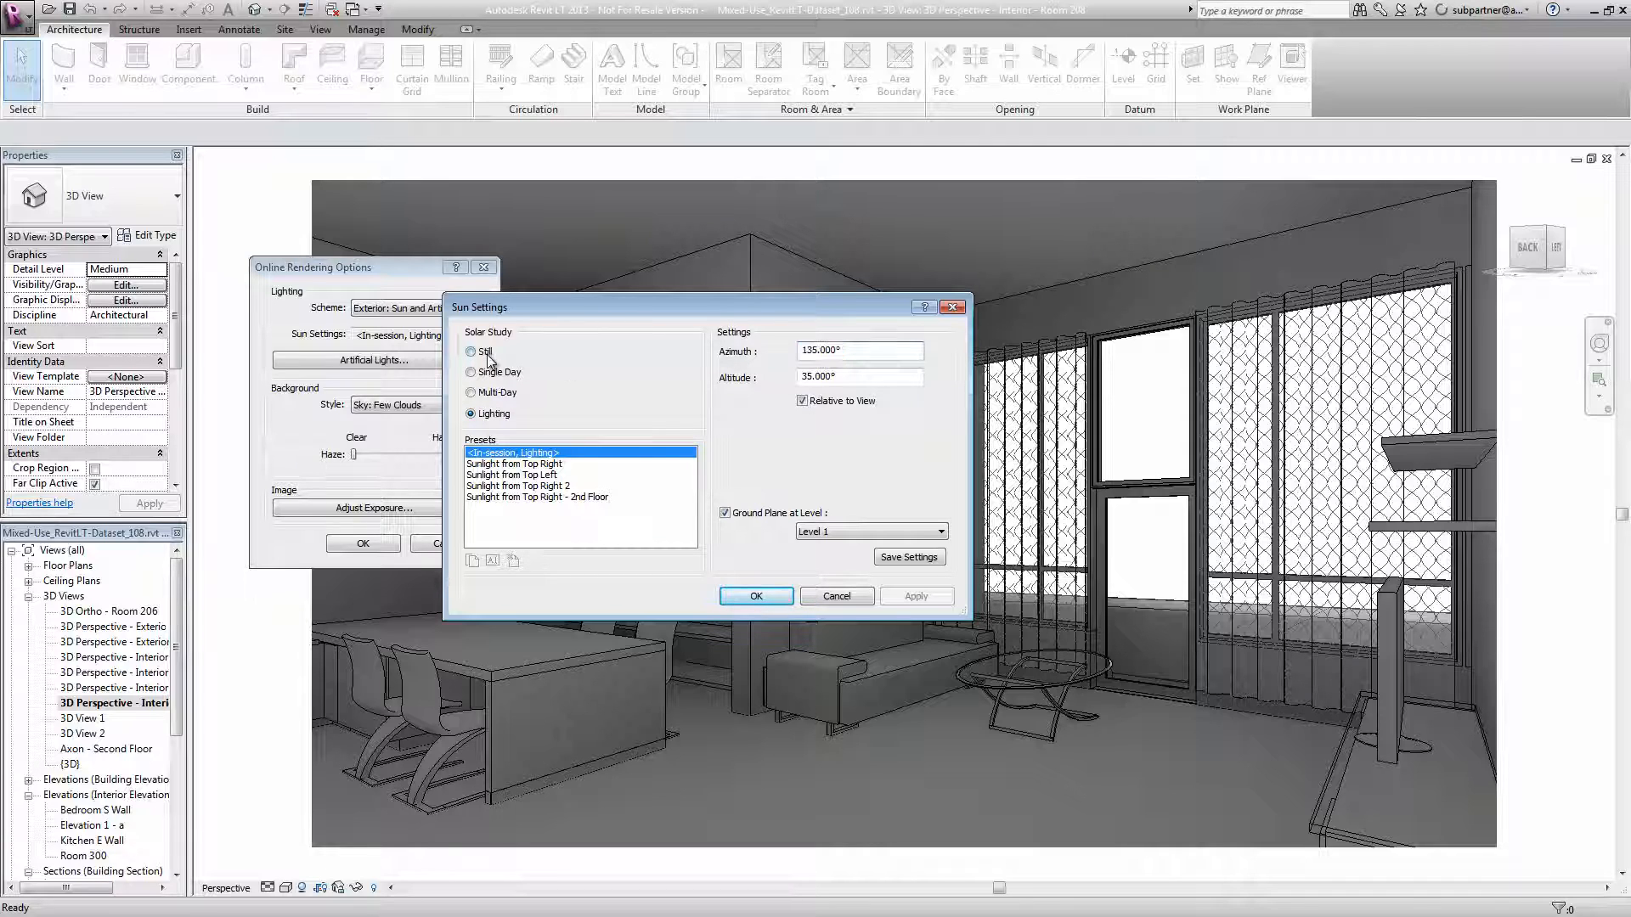
Step: Set a Still sun study using Summer, then Winter Solstice, and accept the Winter Solstice preset
click(470, 351)
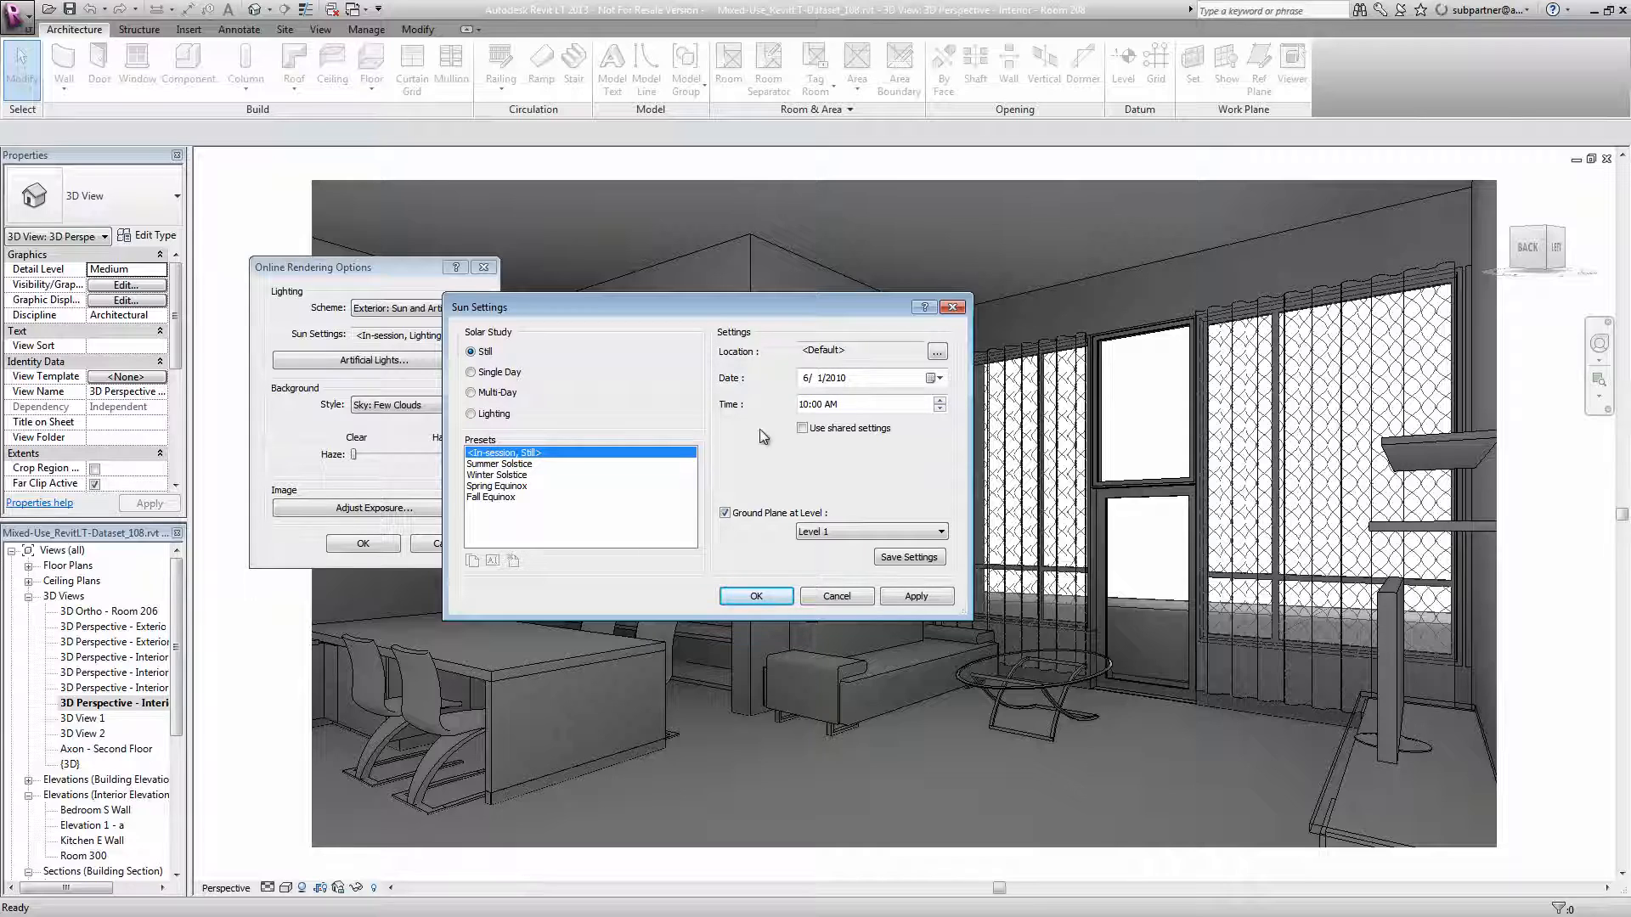
mouse_move(750, 455)
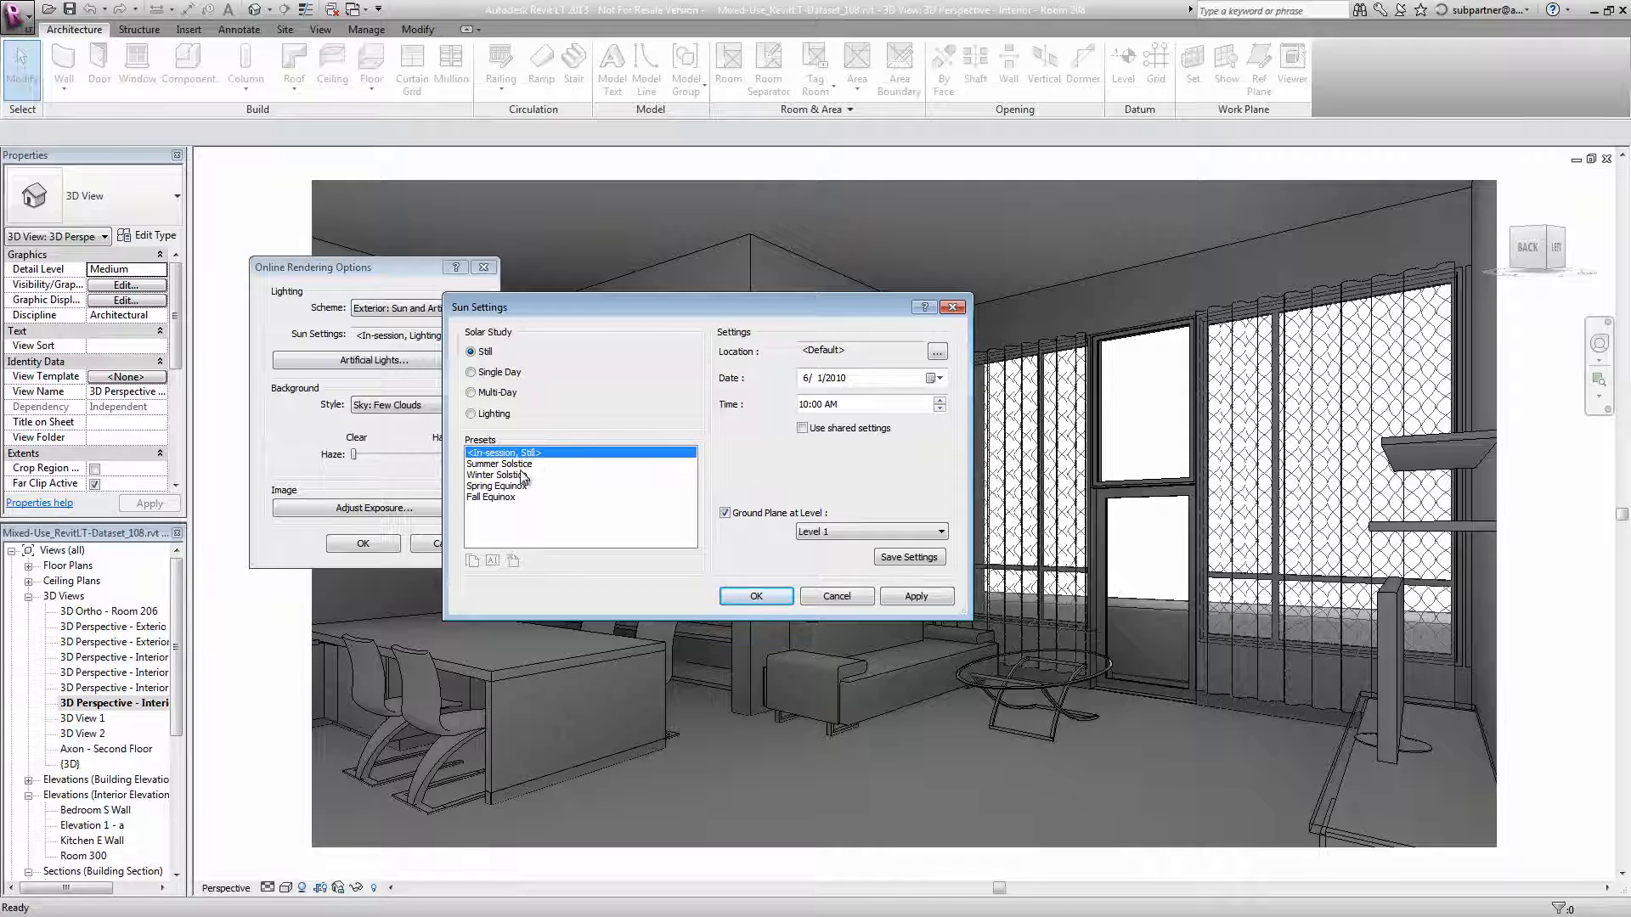
click(498, 463)
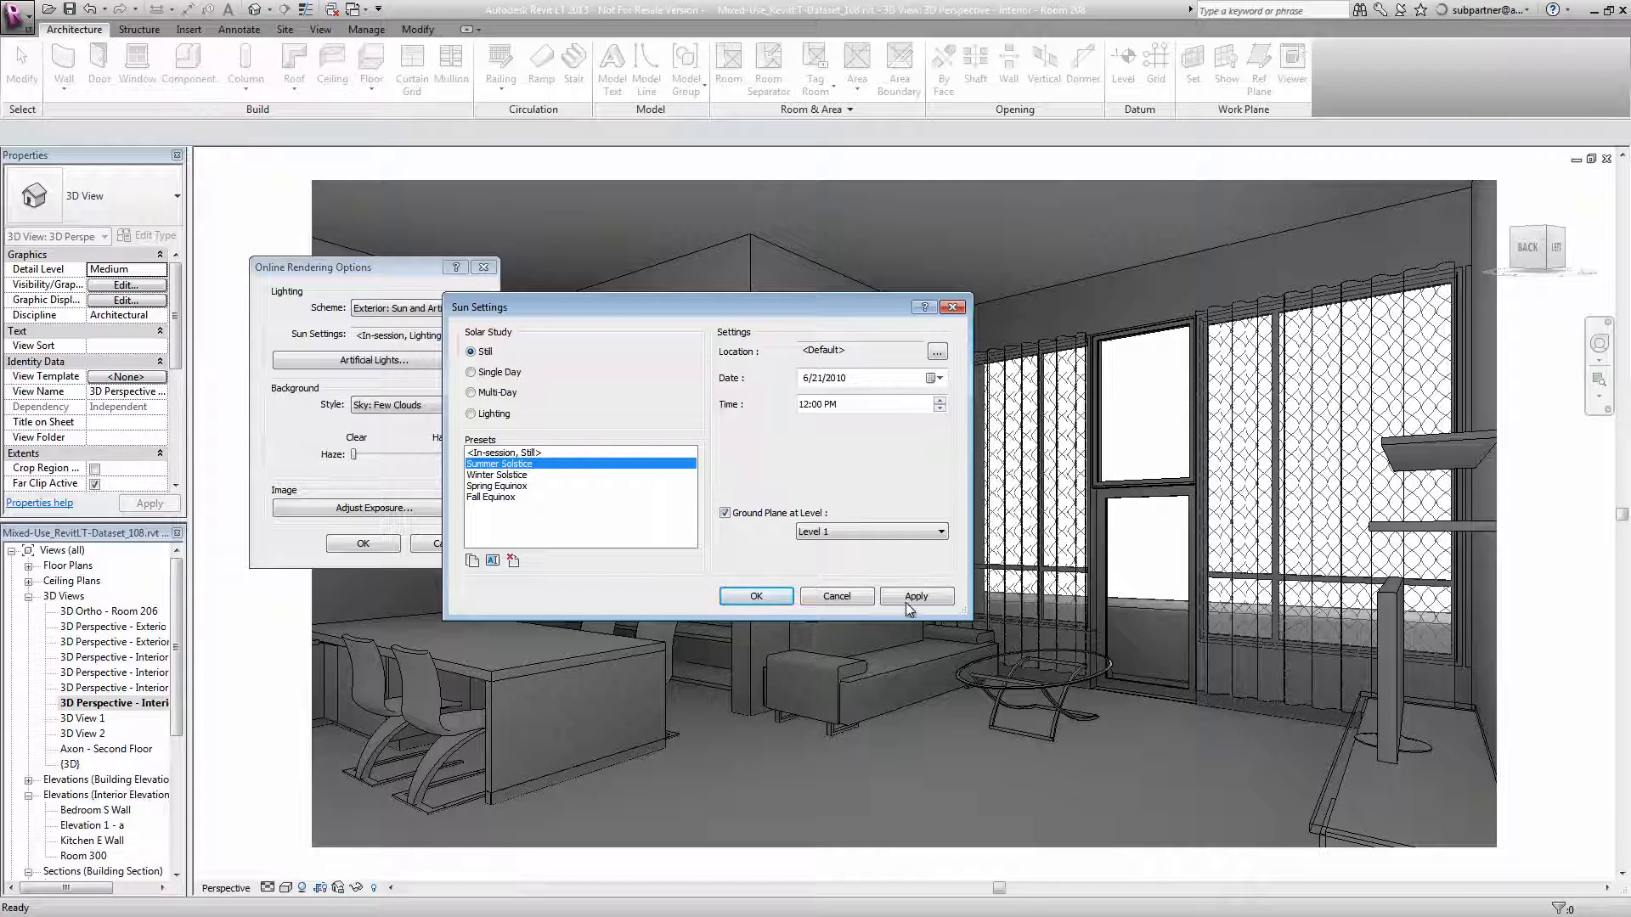
click(916, 596)
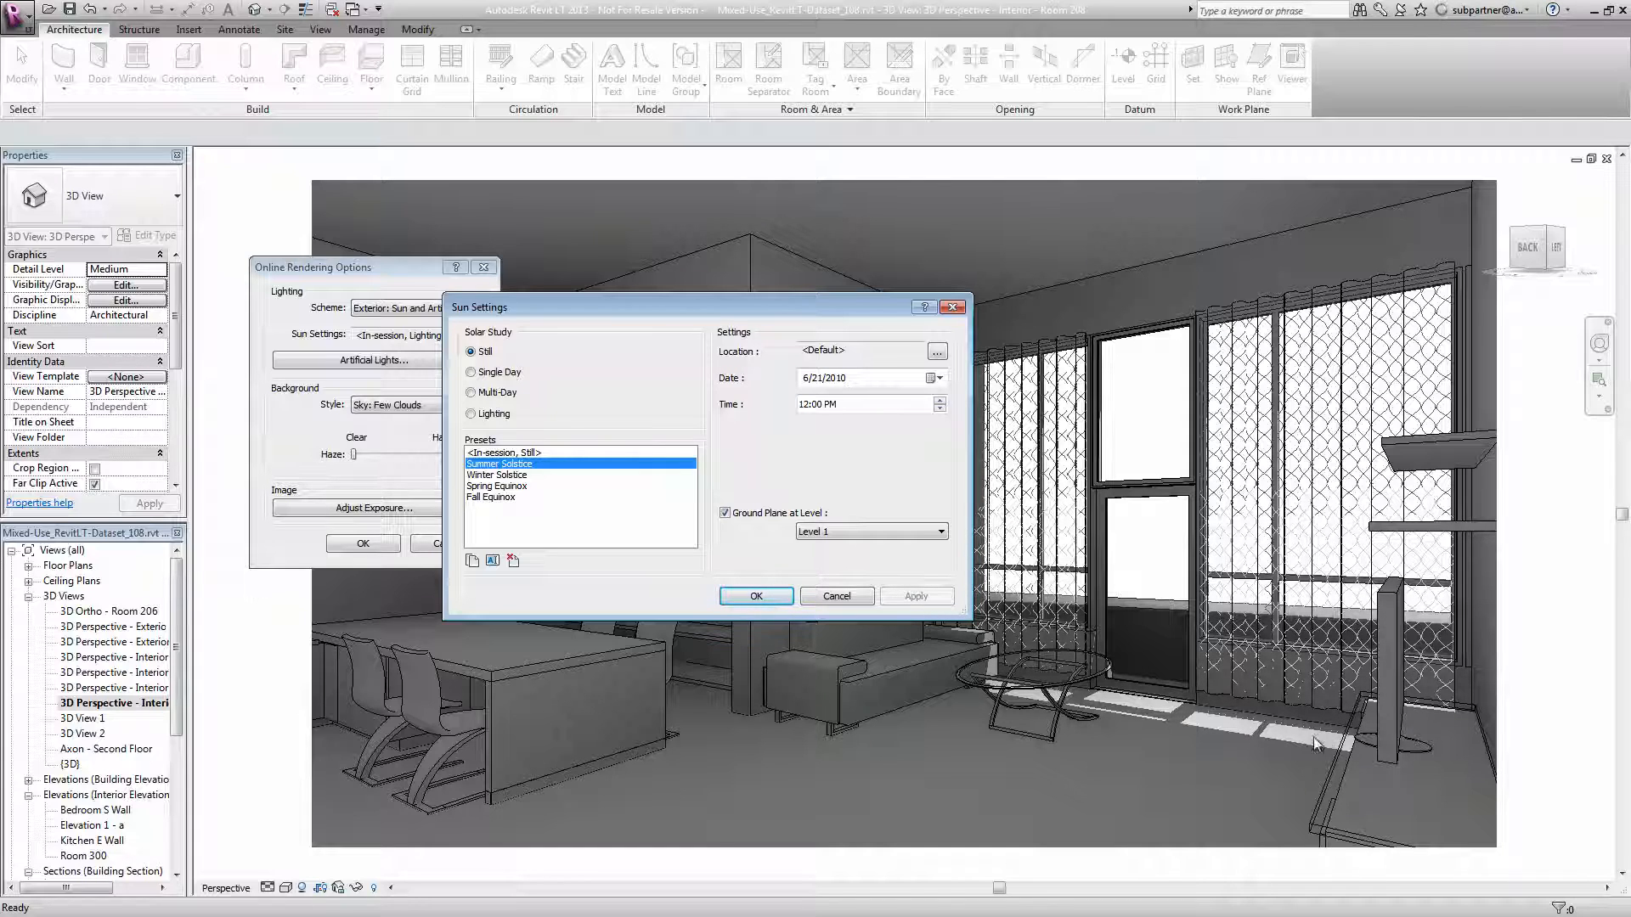
mouse_move(518, 480)
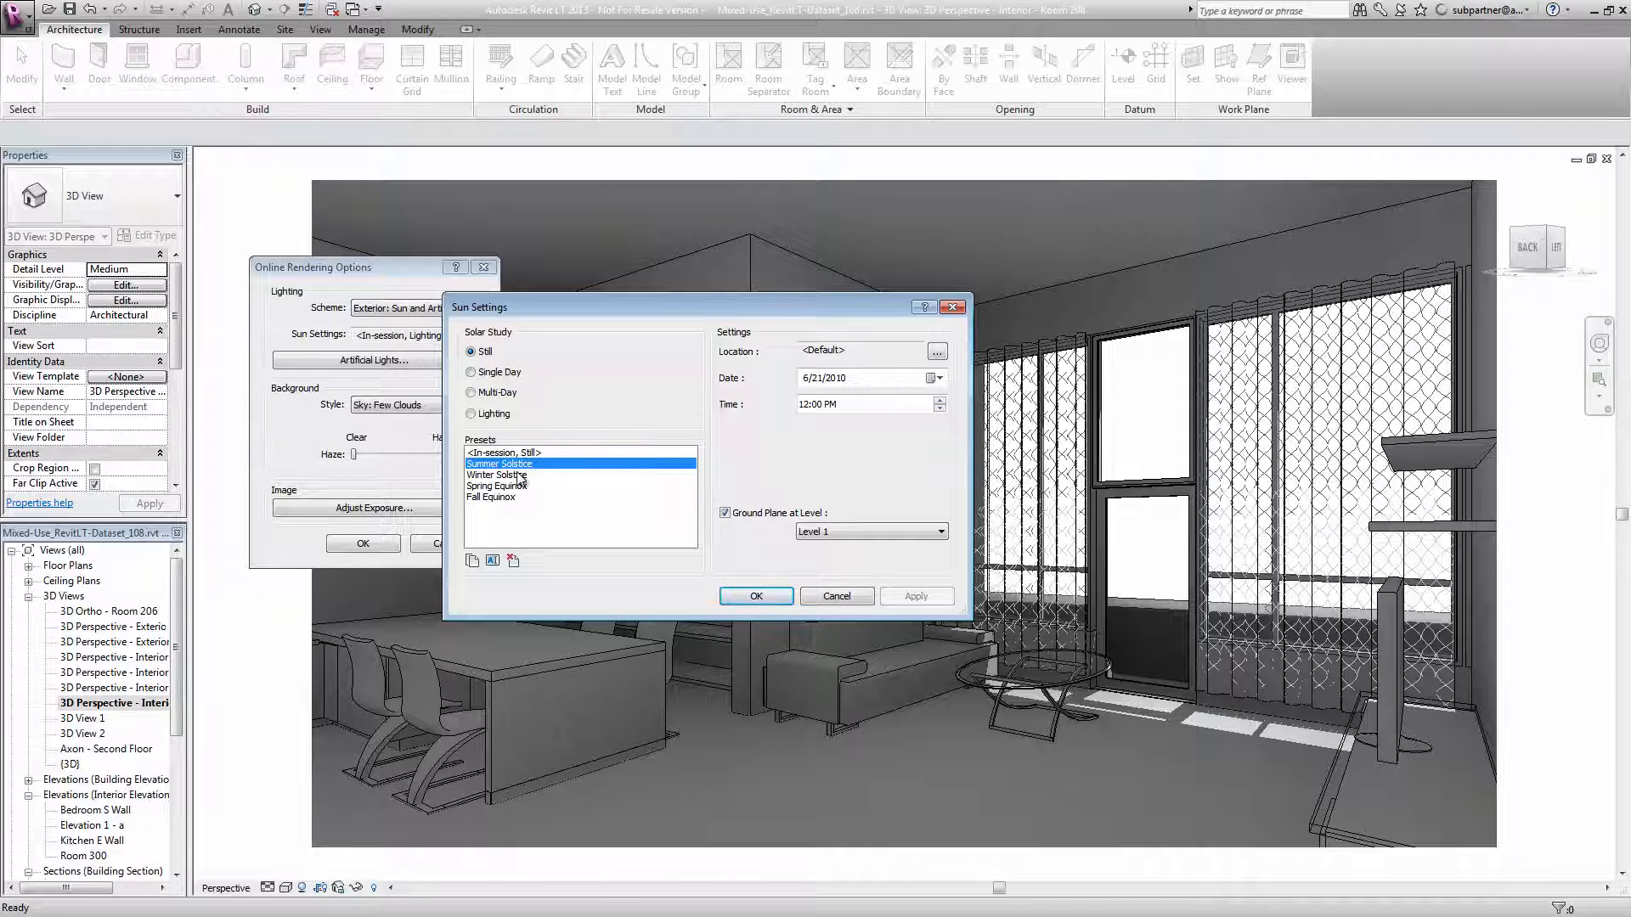
click(497, 475)
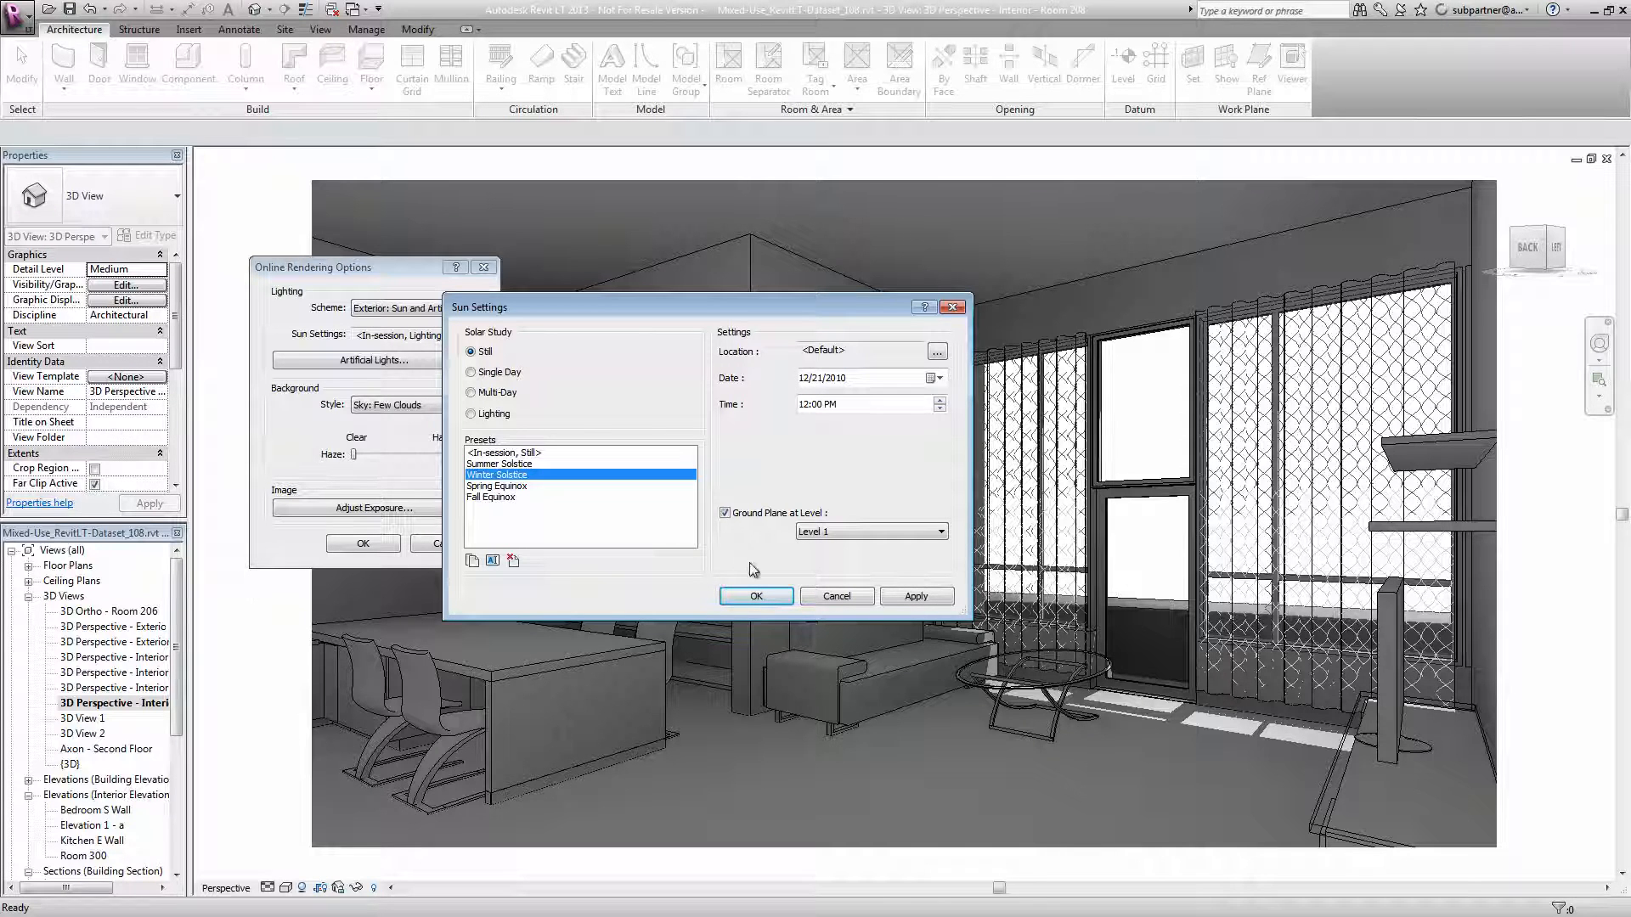
click(917, 596)
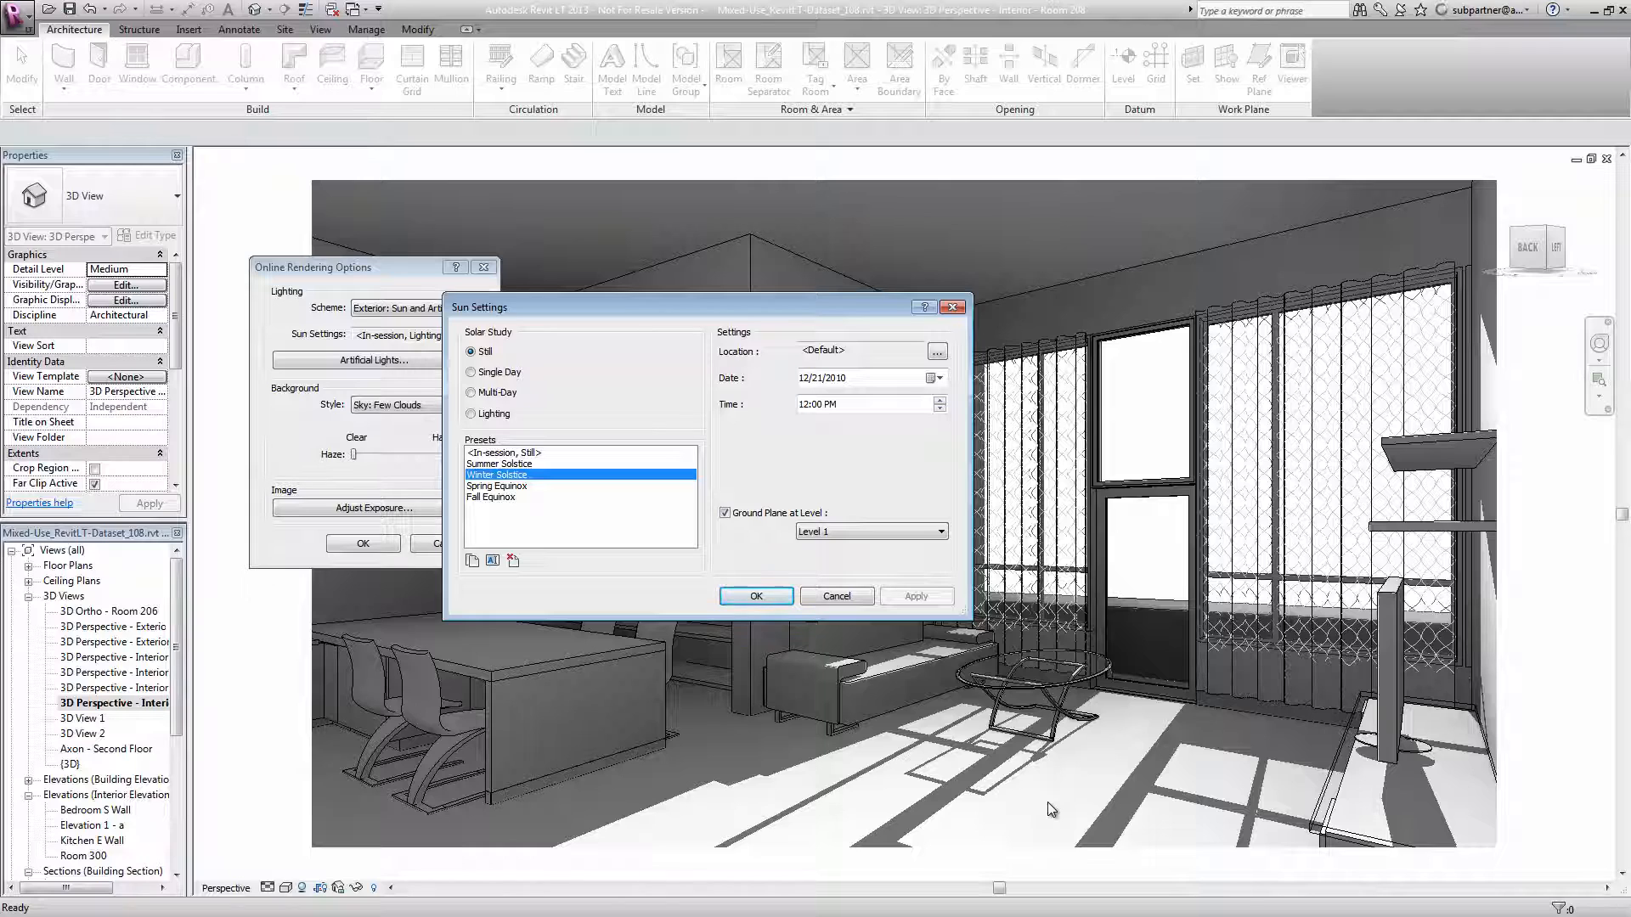
click(756, 597)
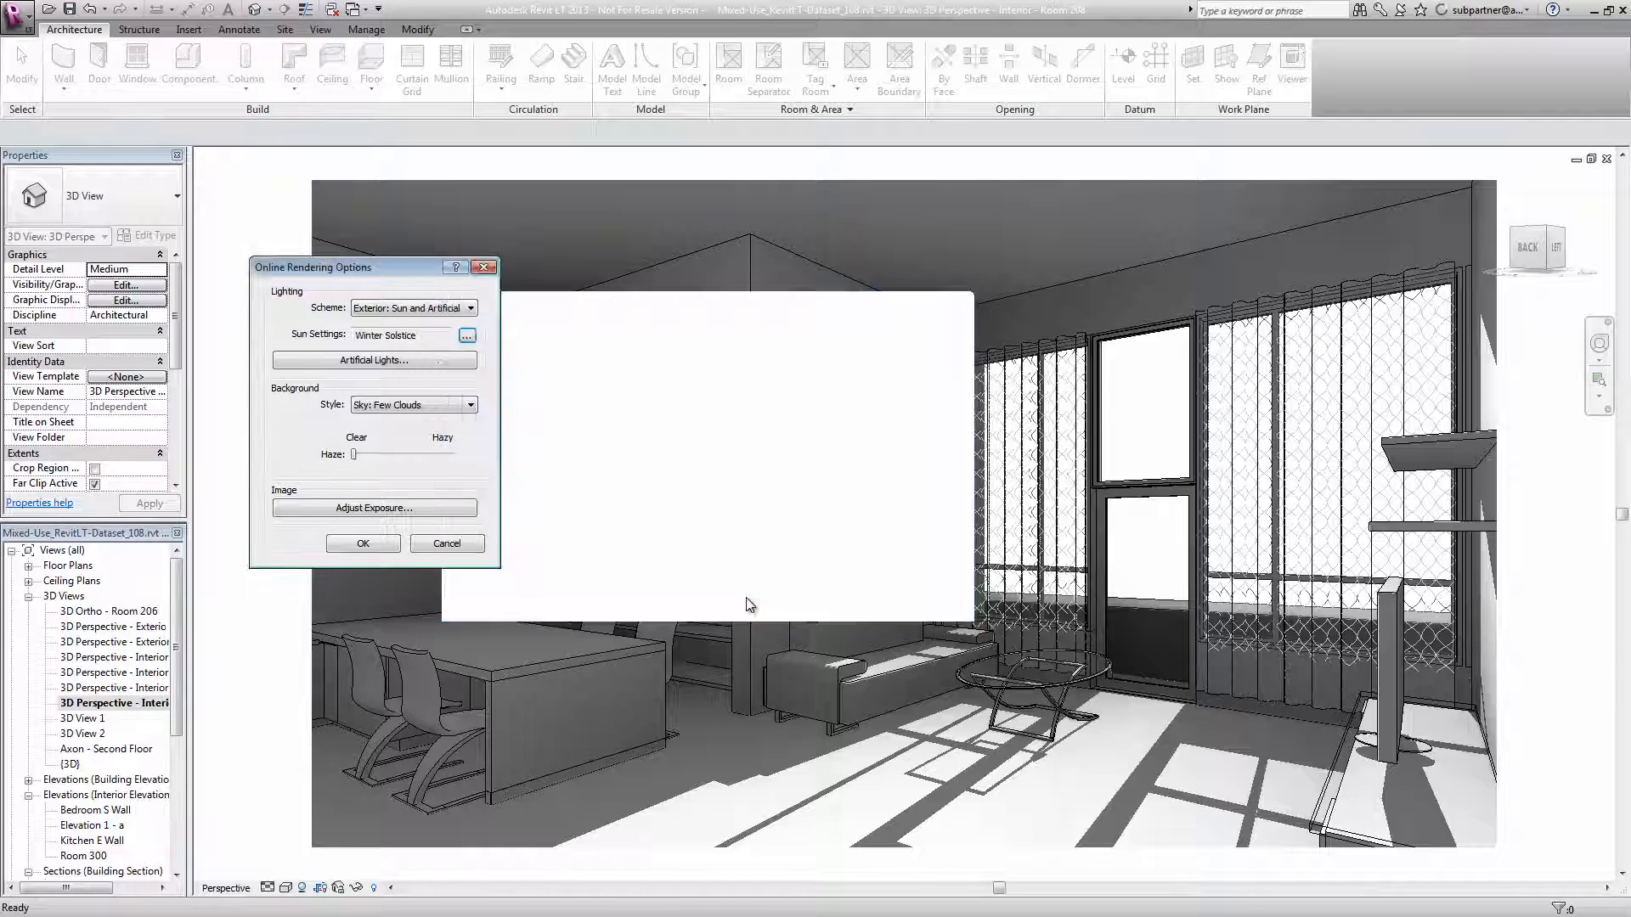
Step: Accept the rendering options, then open the floor type's Structure layers via Edit Type
click(447, 543)
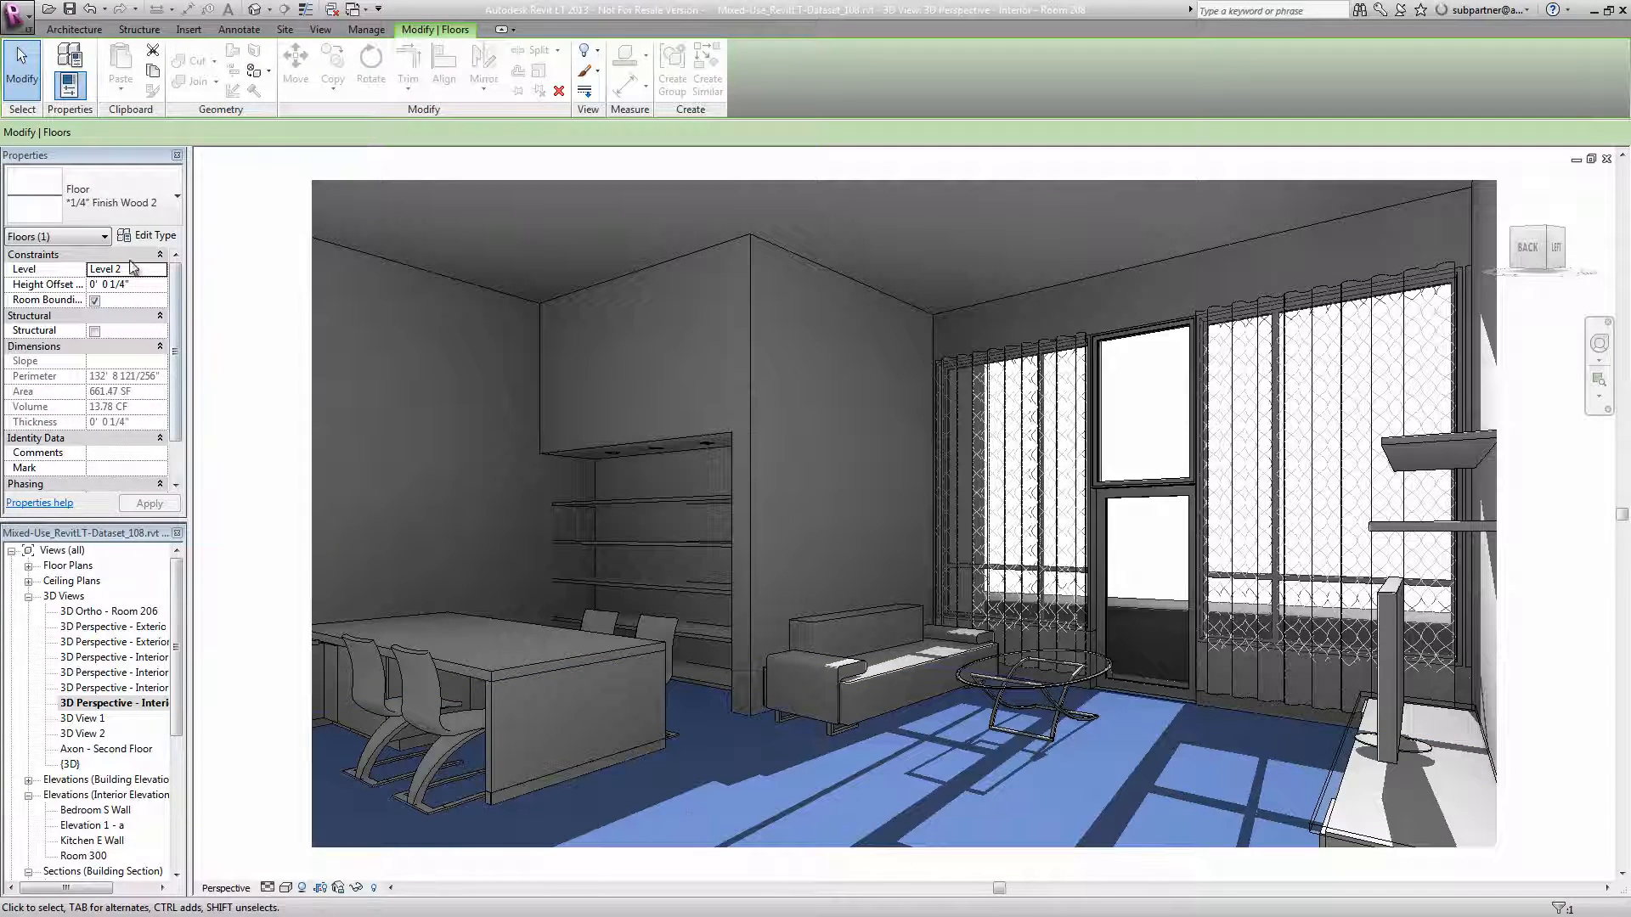
click(151, 235)
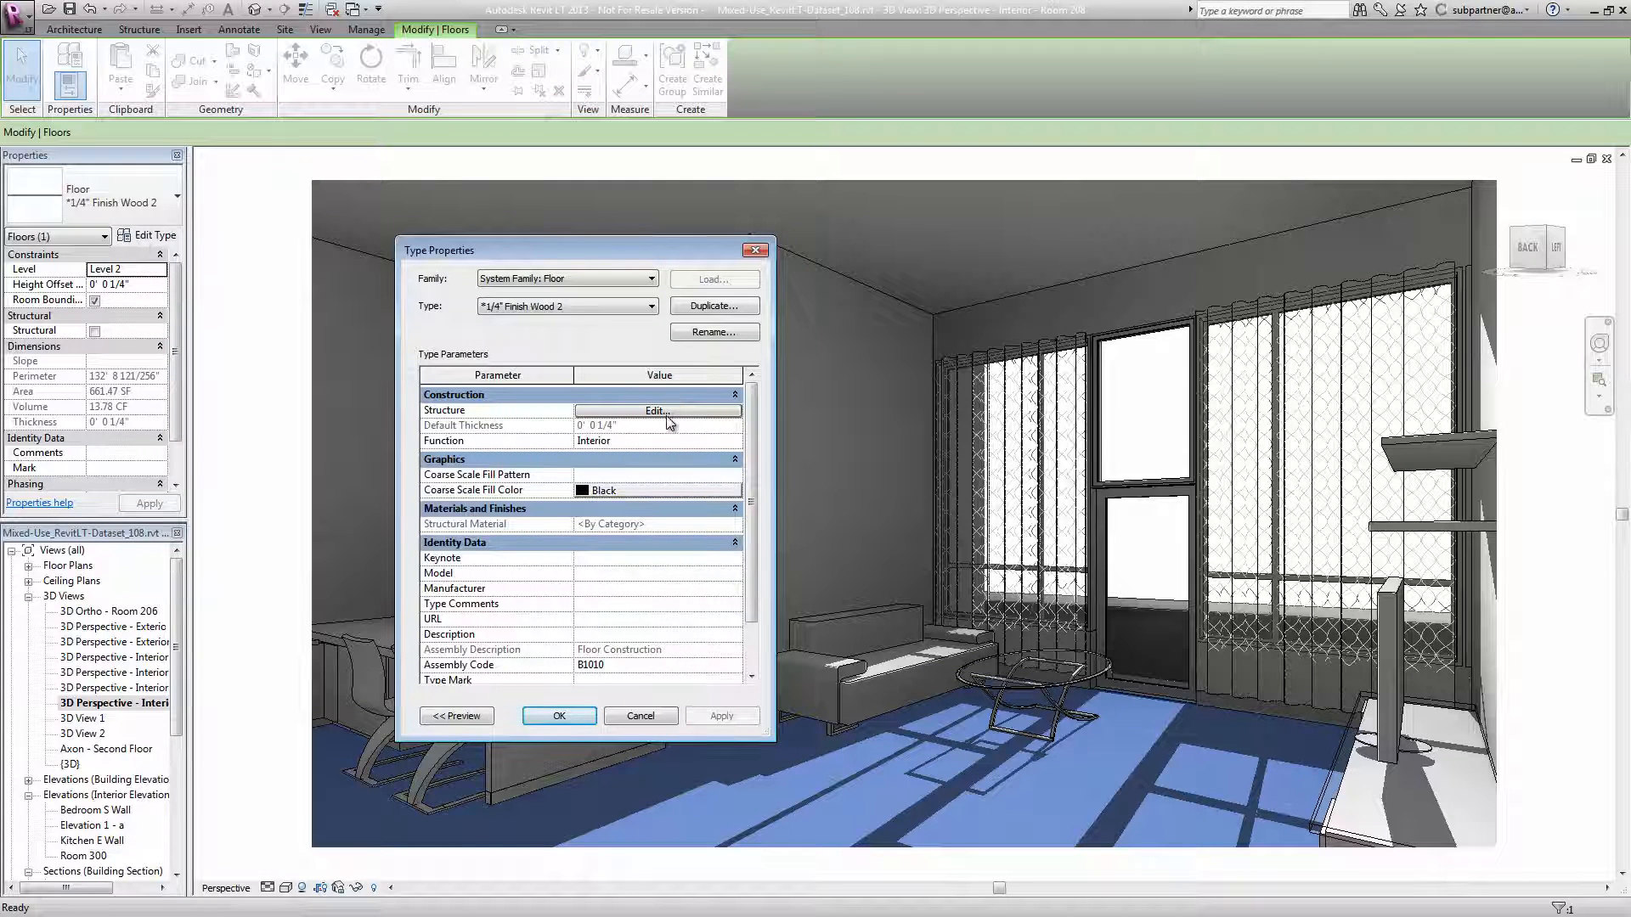
click(656, 410)
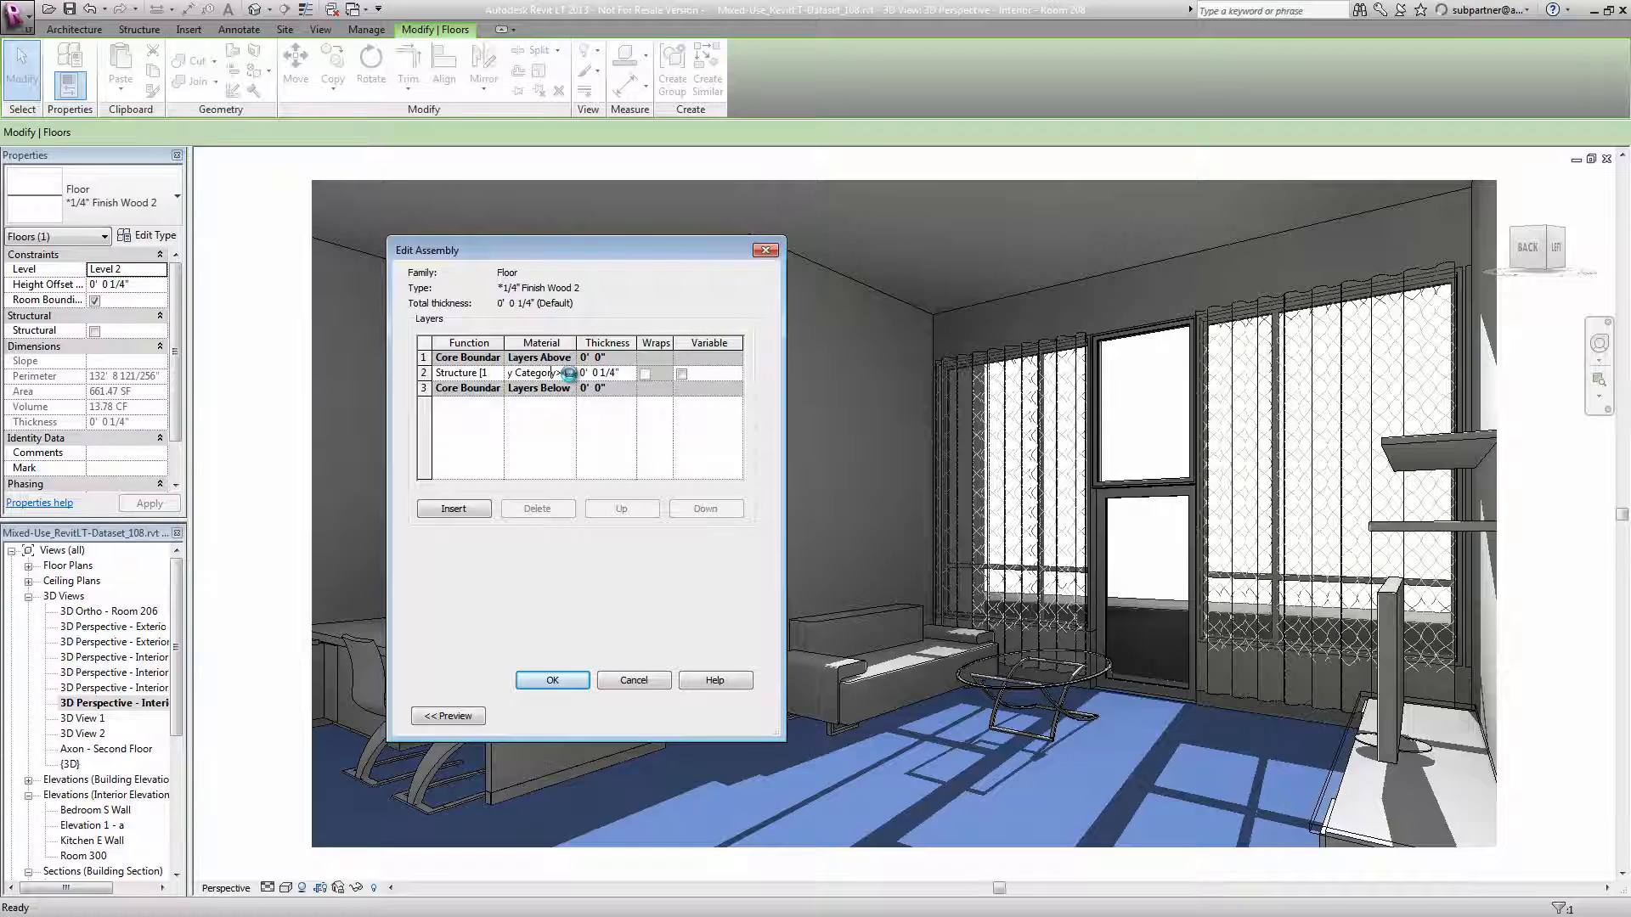
Step: Assign Finish Wood Floor material to the 1/4" structure layer and view its texture
click(568, 373)
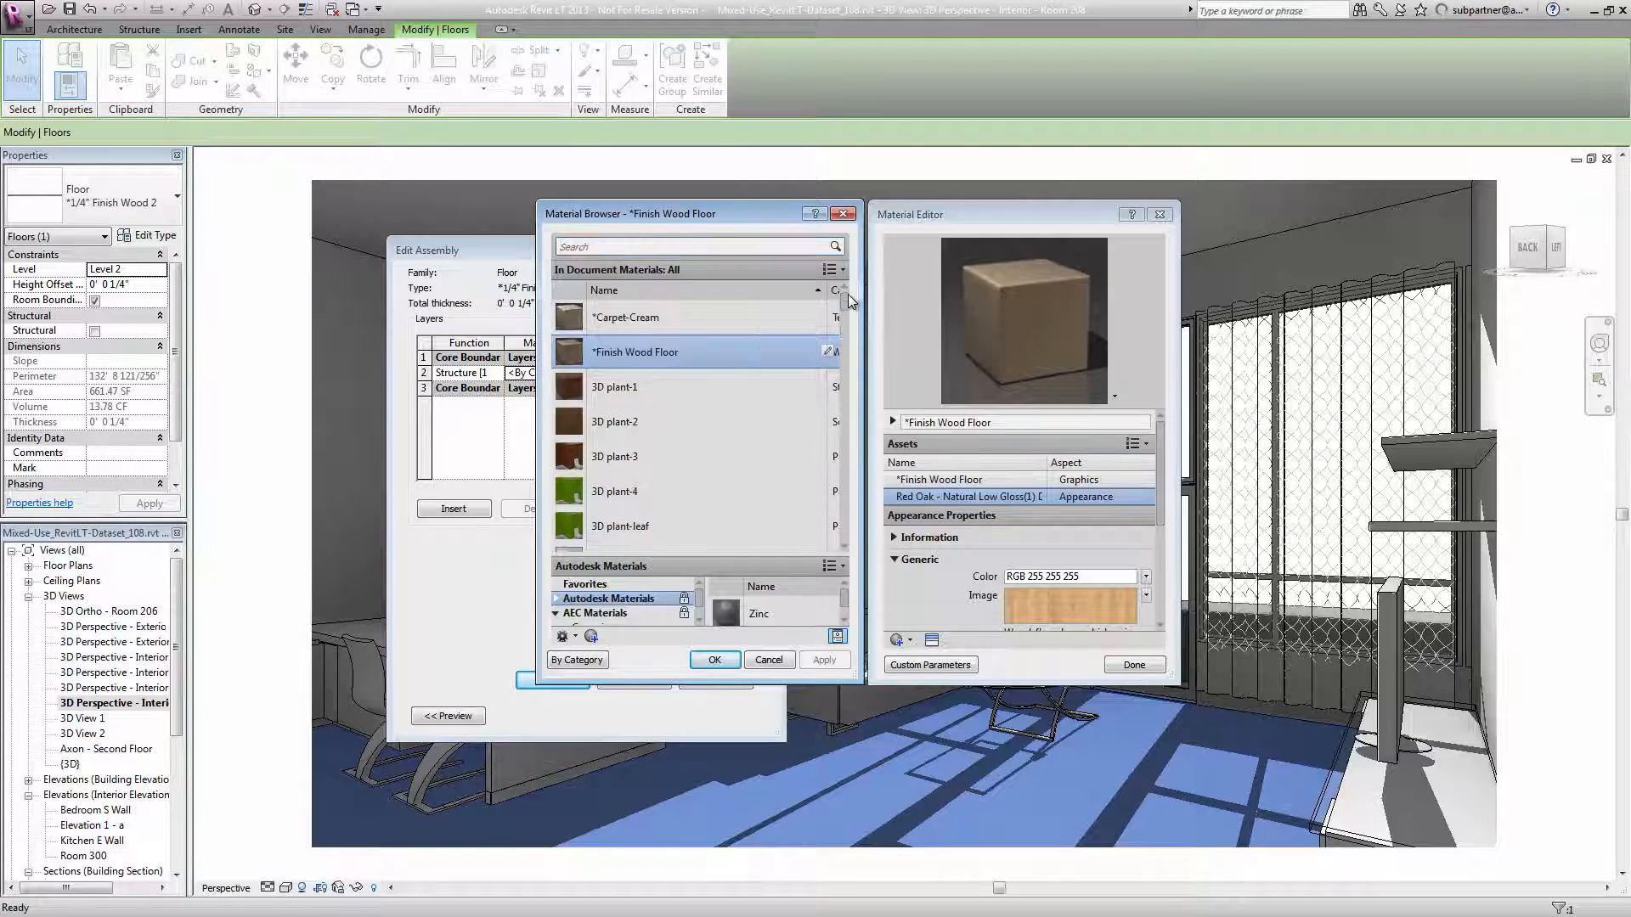
scroll(down, 3)
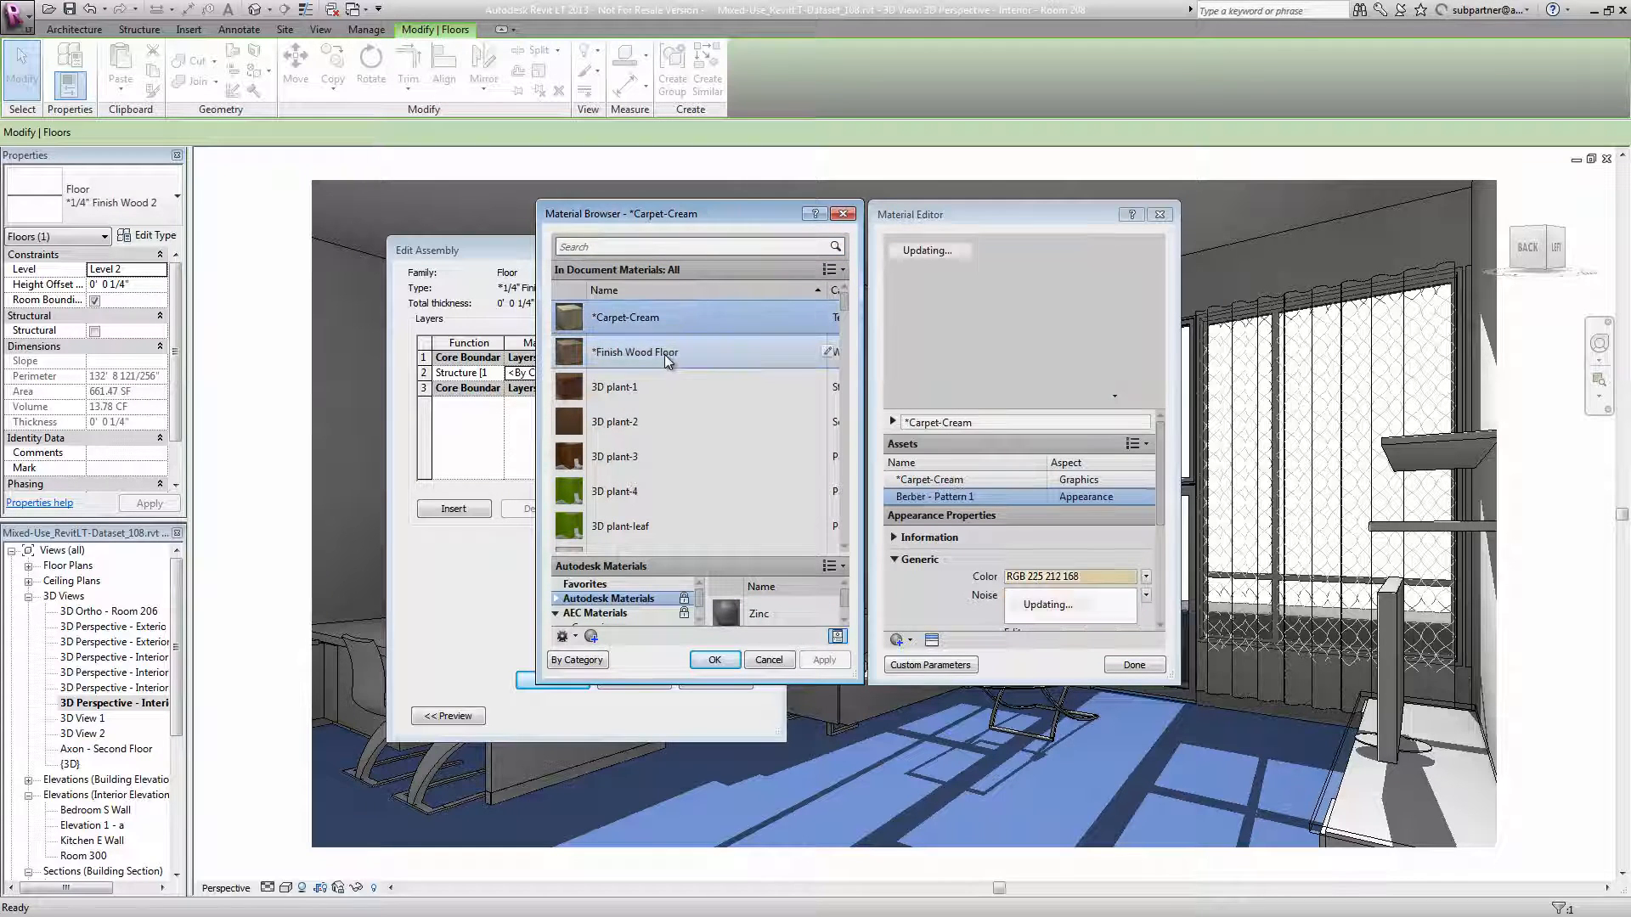
click(634, 352)
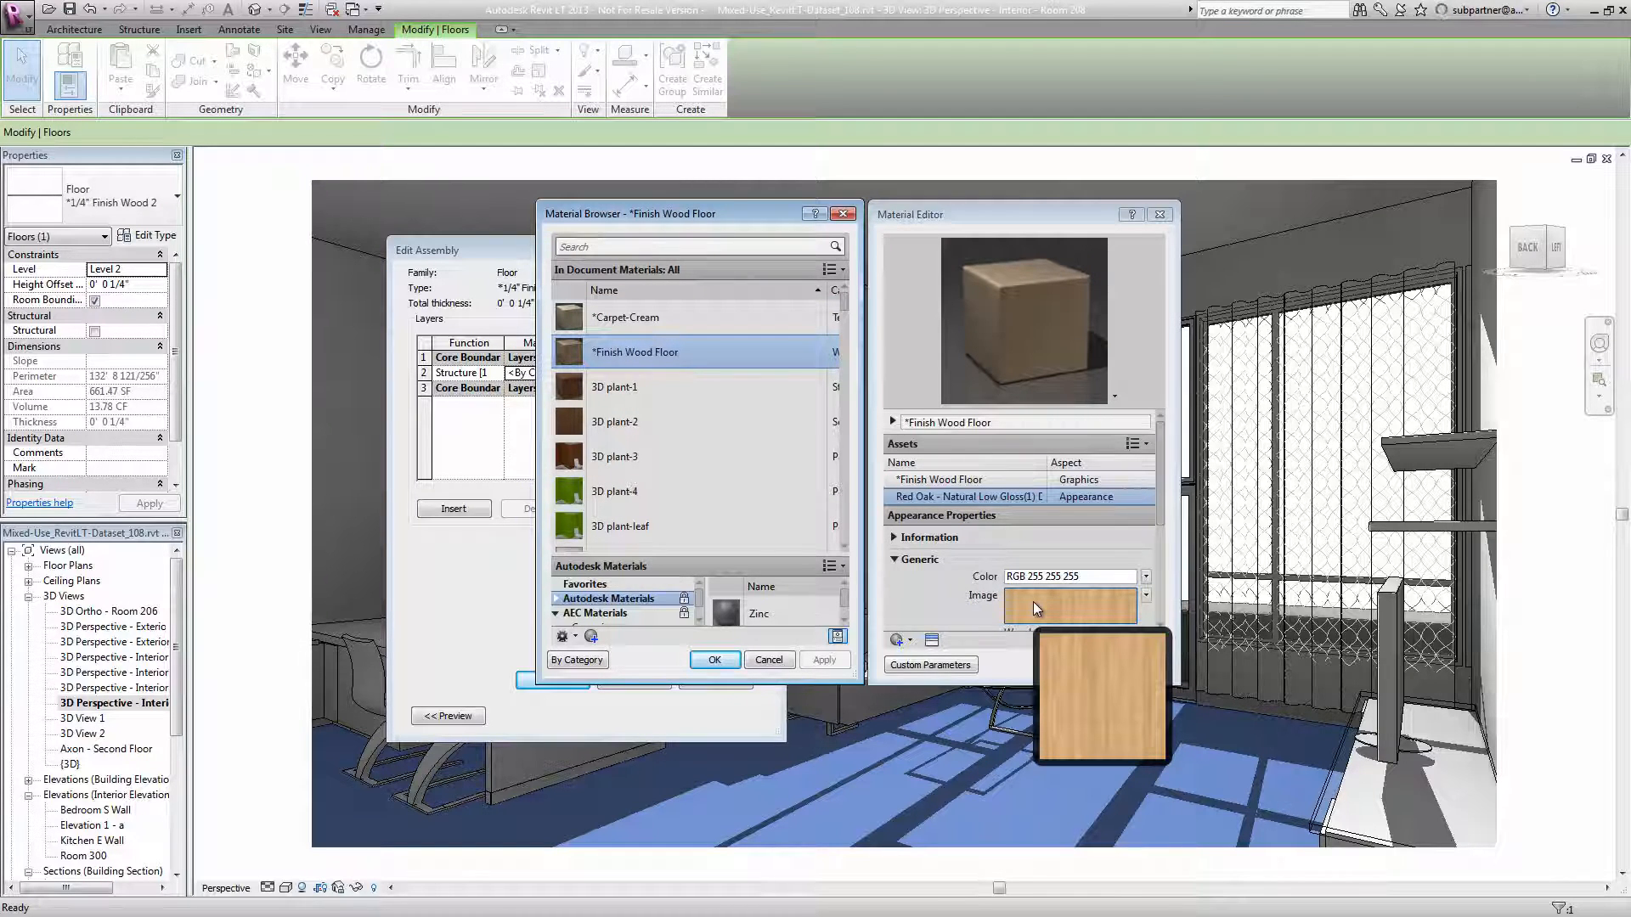
click(714, 659)
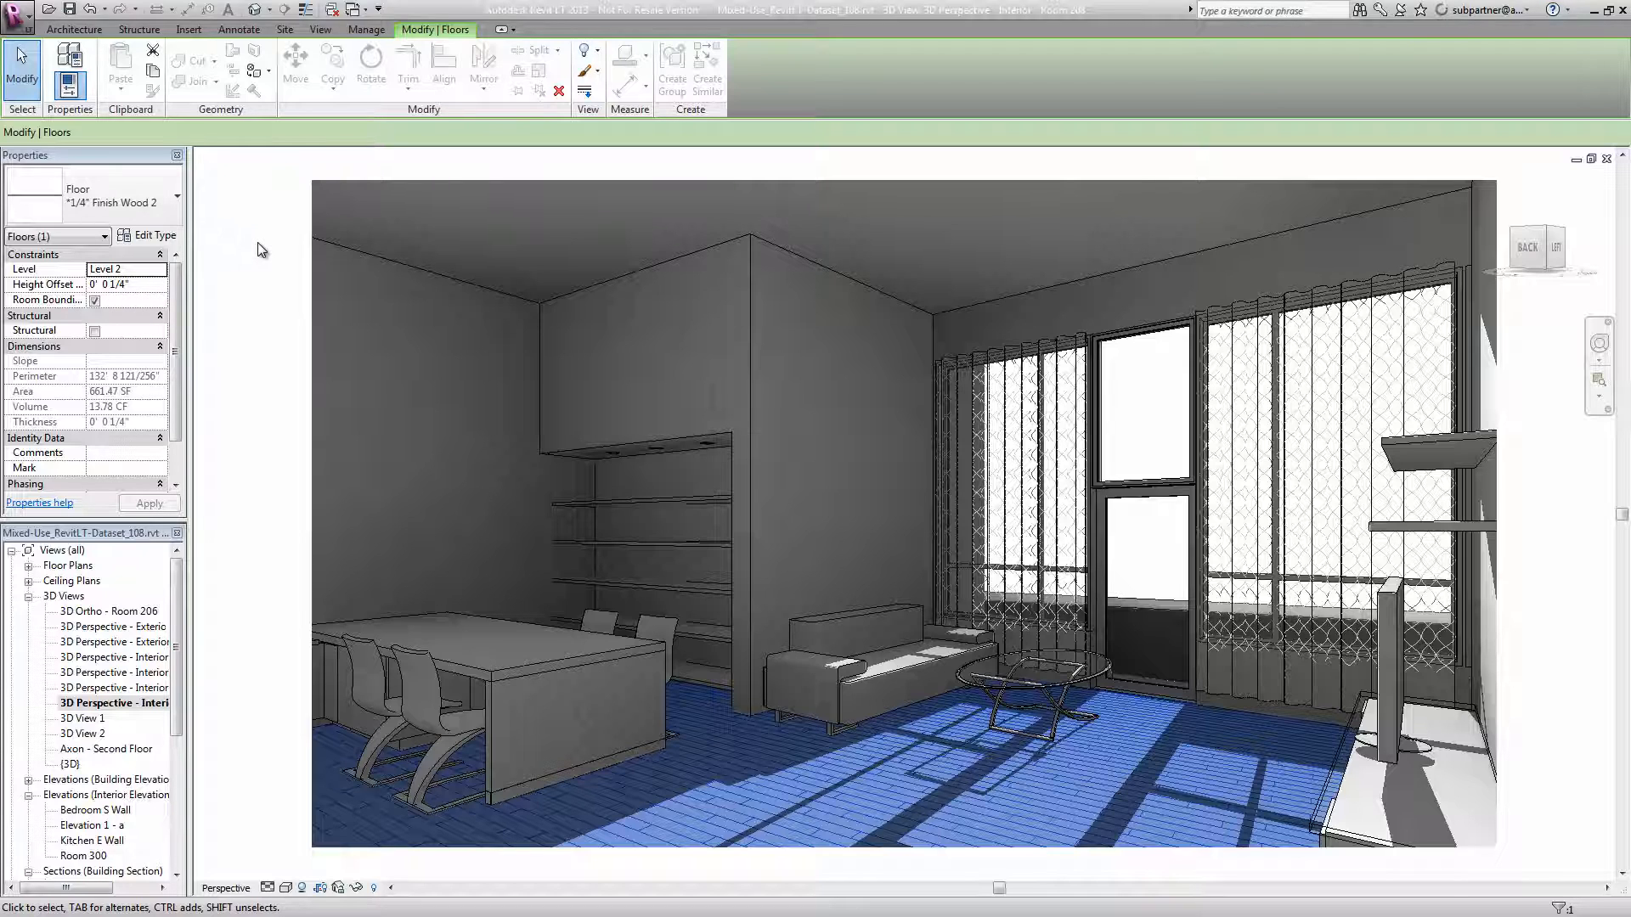
Step: Start Render in Cloud from the View tab and continue past the welcome screen
click(320, 29)
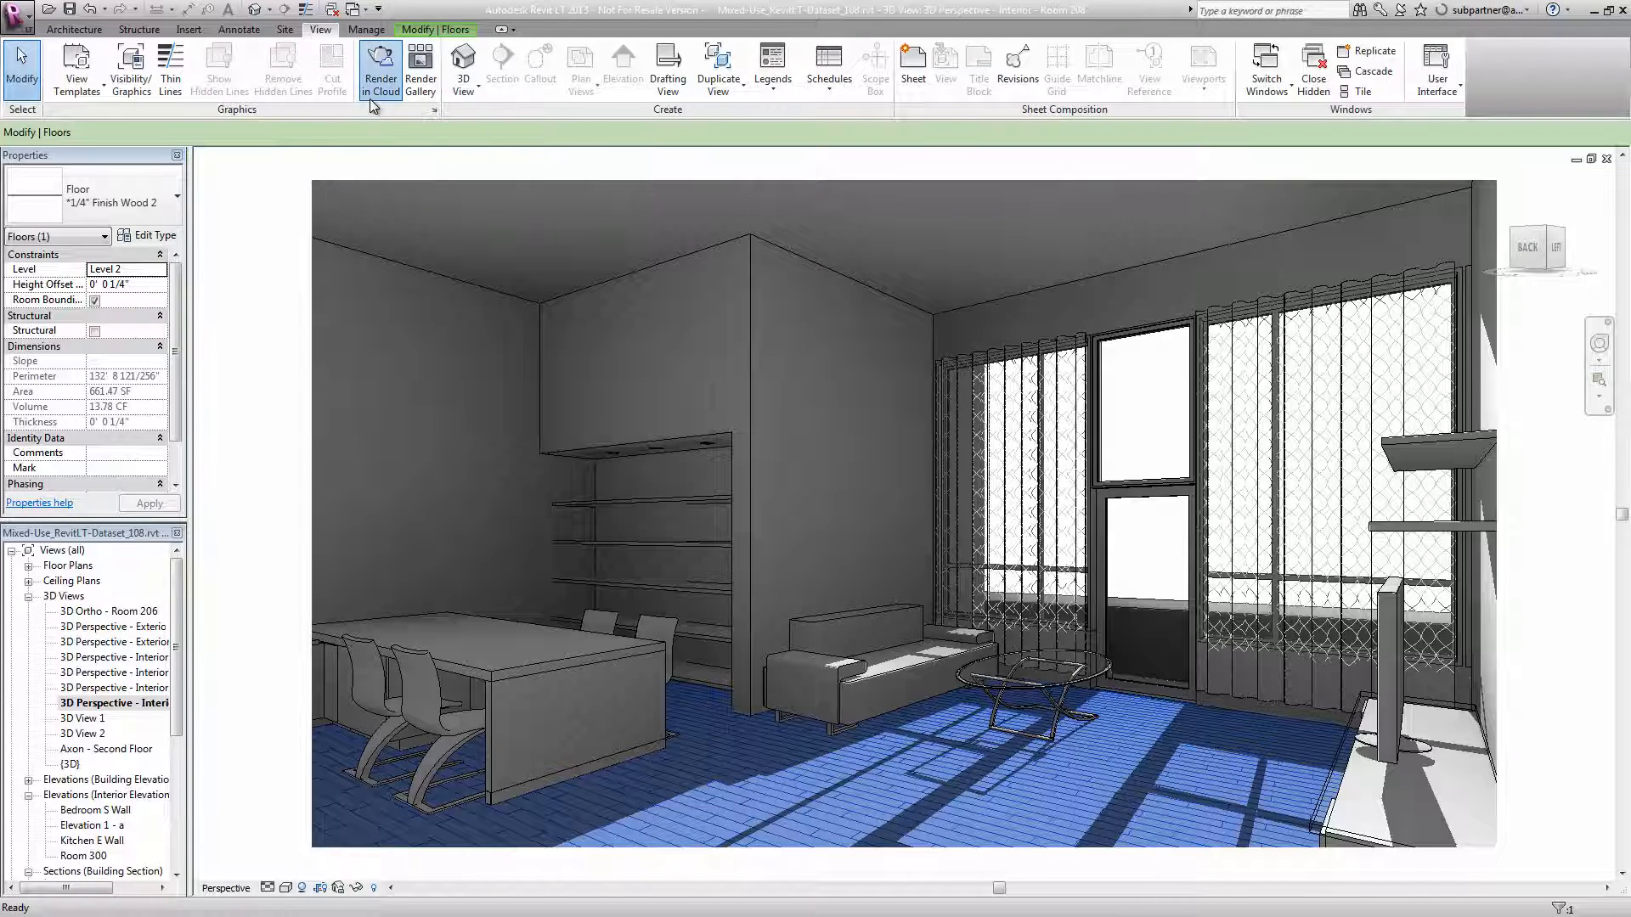
click(381, 66)
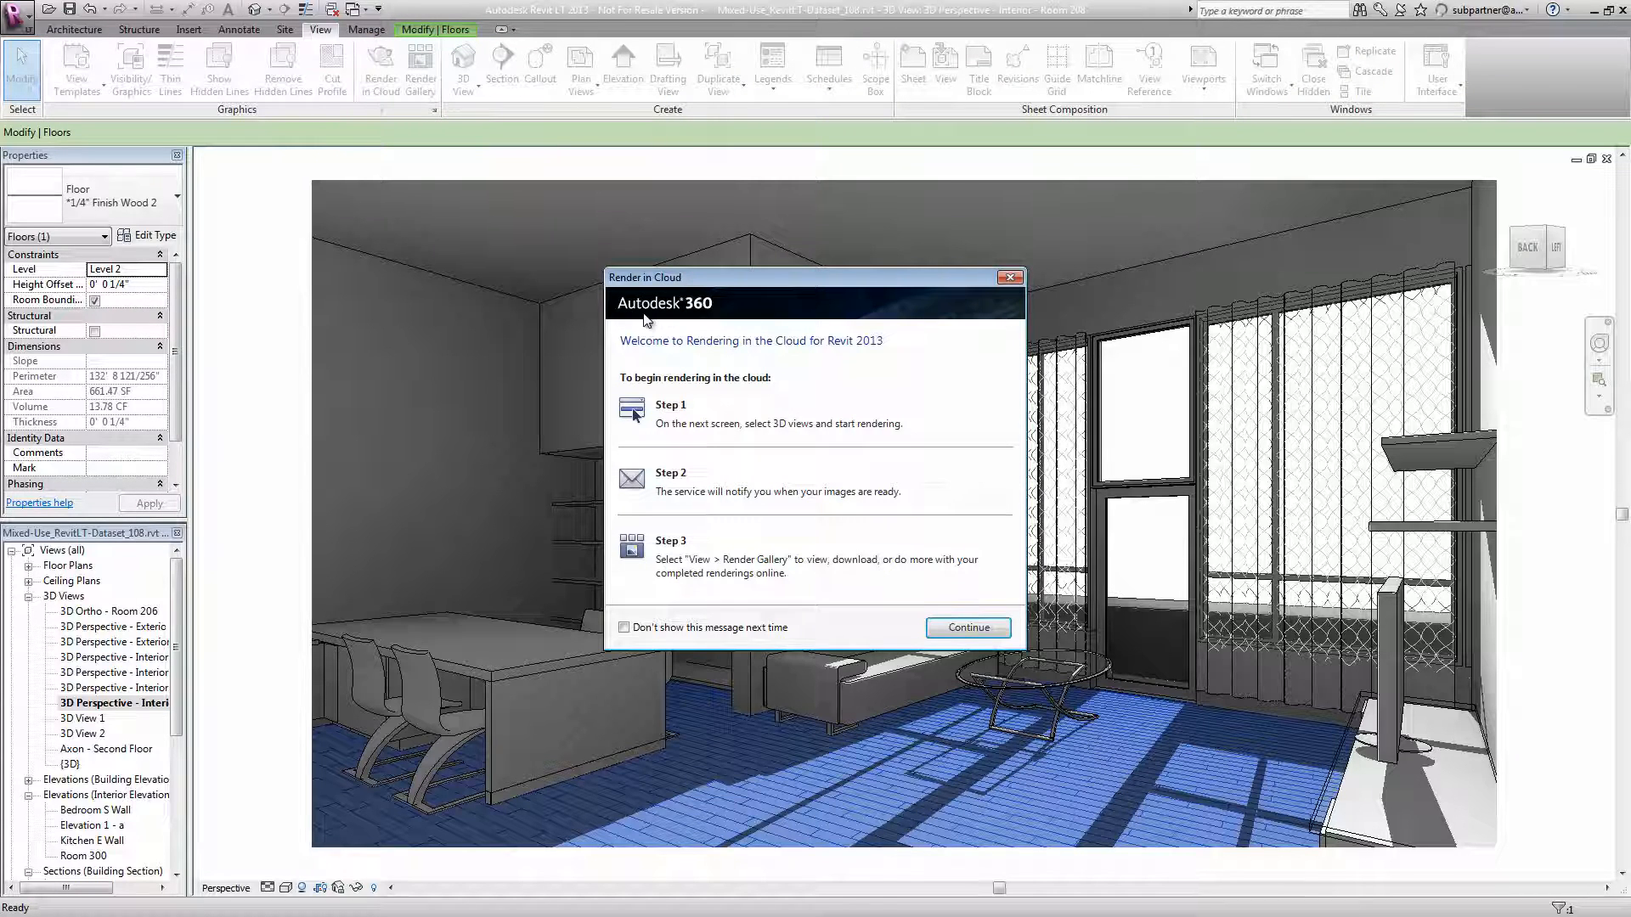
mouse_move(707, 339)
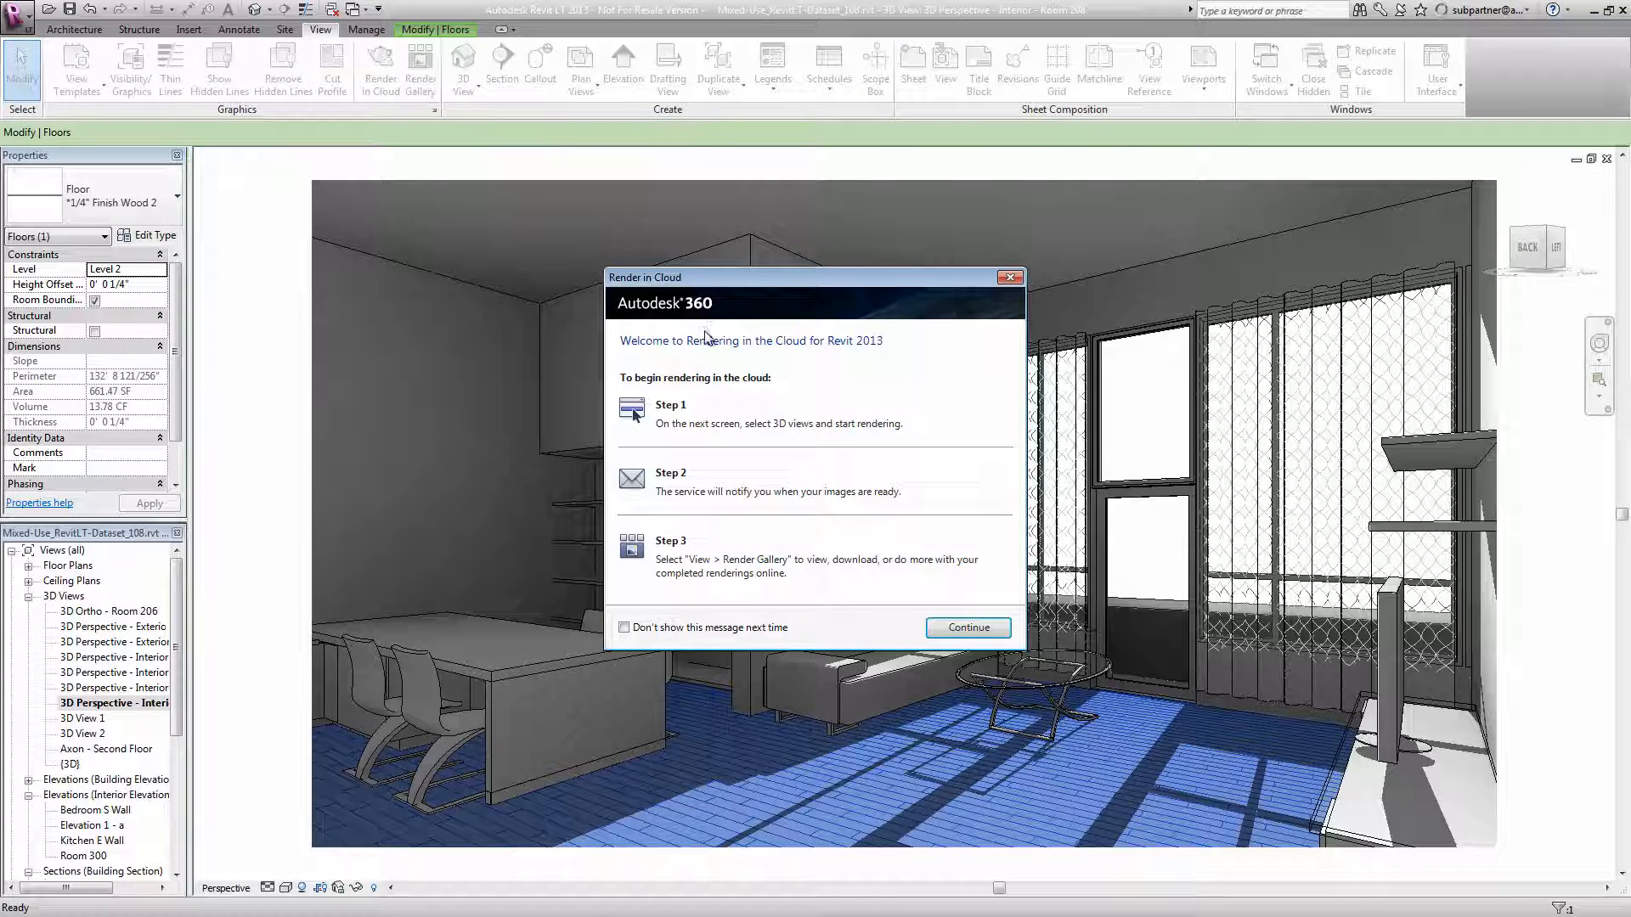
click(968, 627)
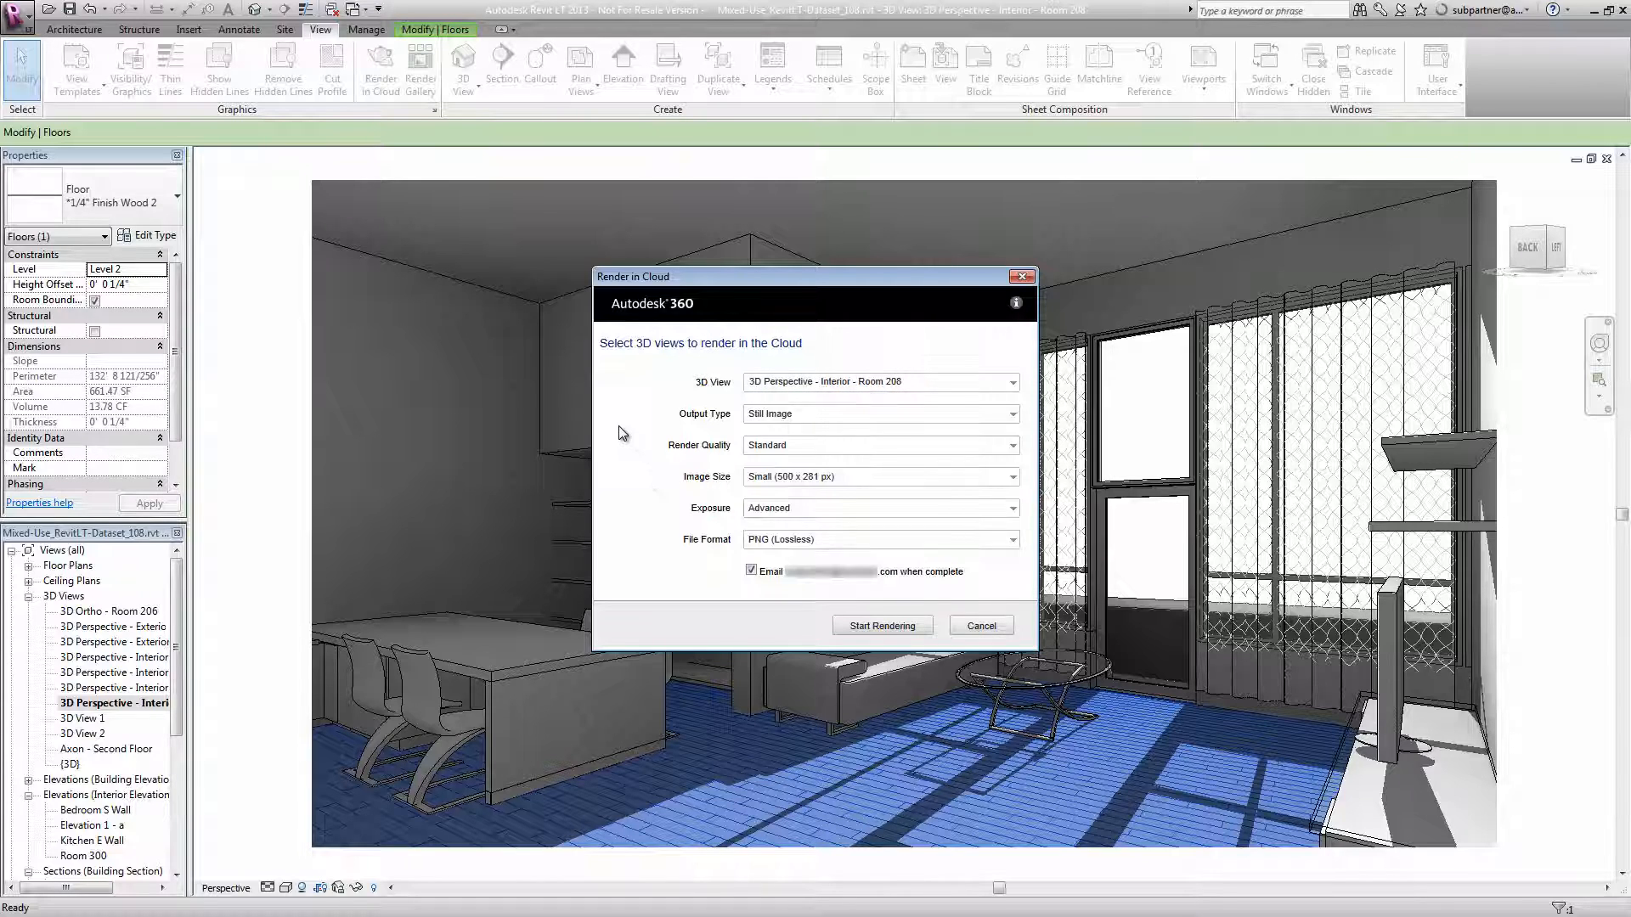
mouse_move(824, 425)
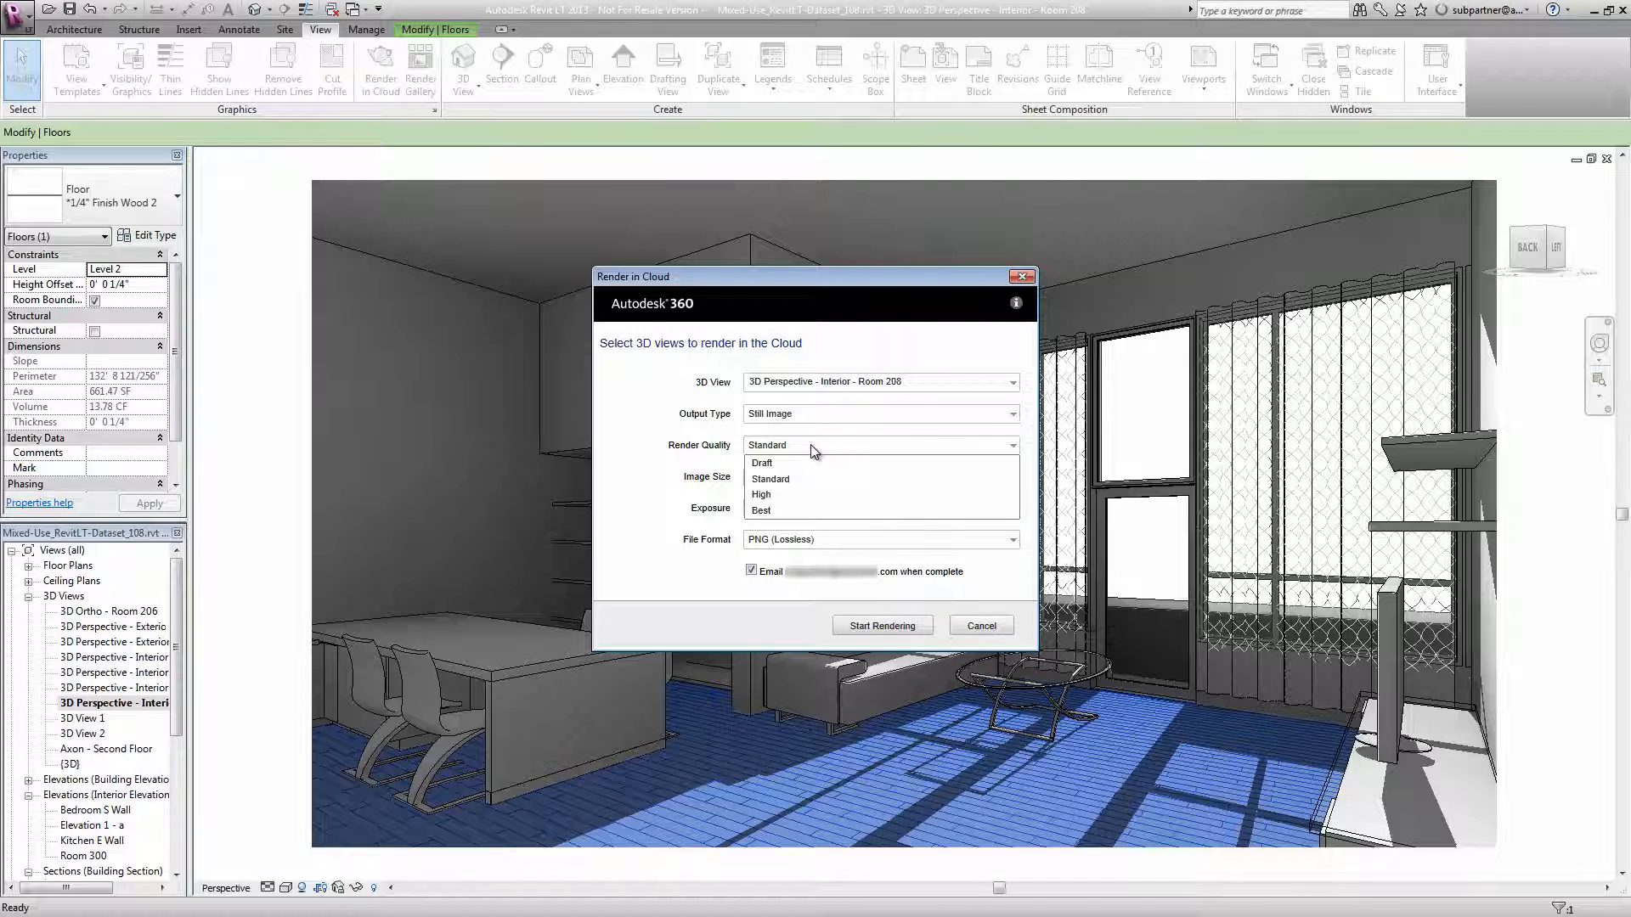
Step: Render Room 208 in the cloud at High quality and Medium 1000 x 563 size
click(760, 494)
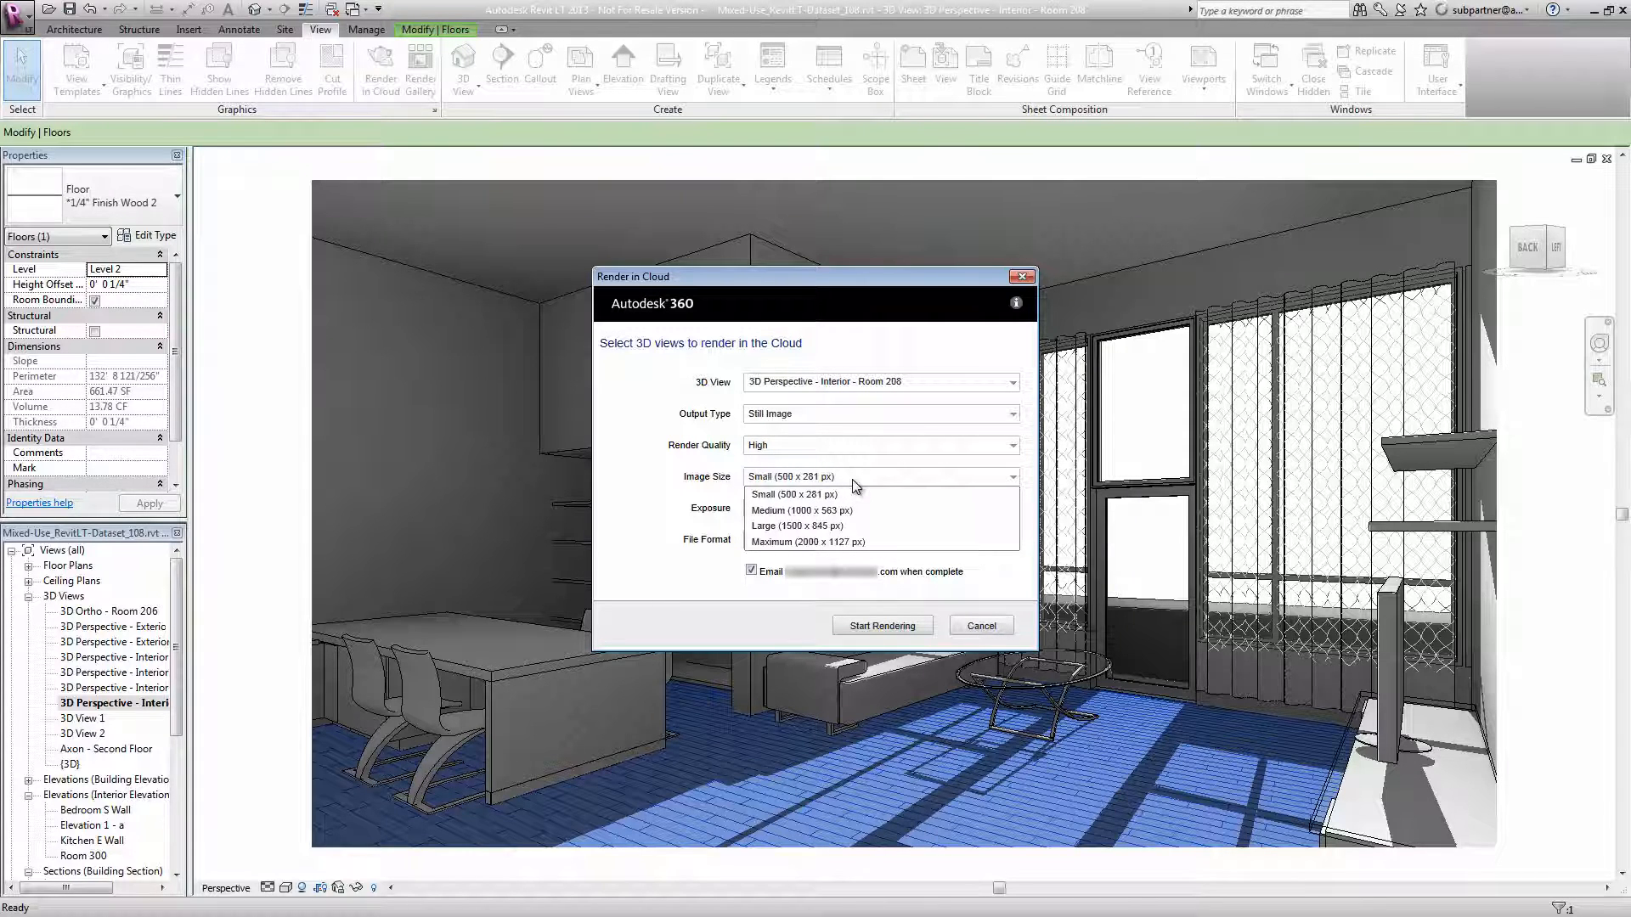
click(801, 510)
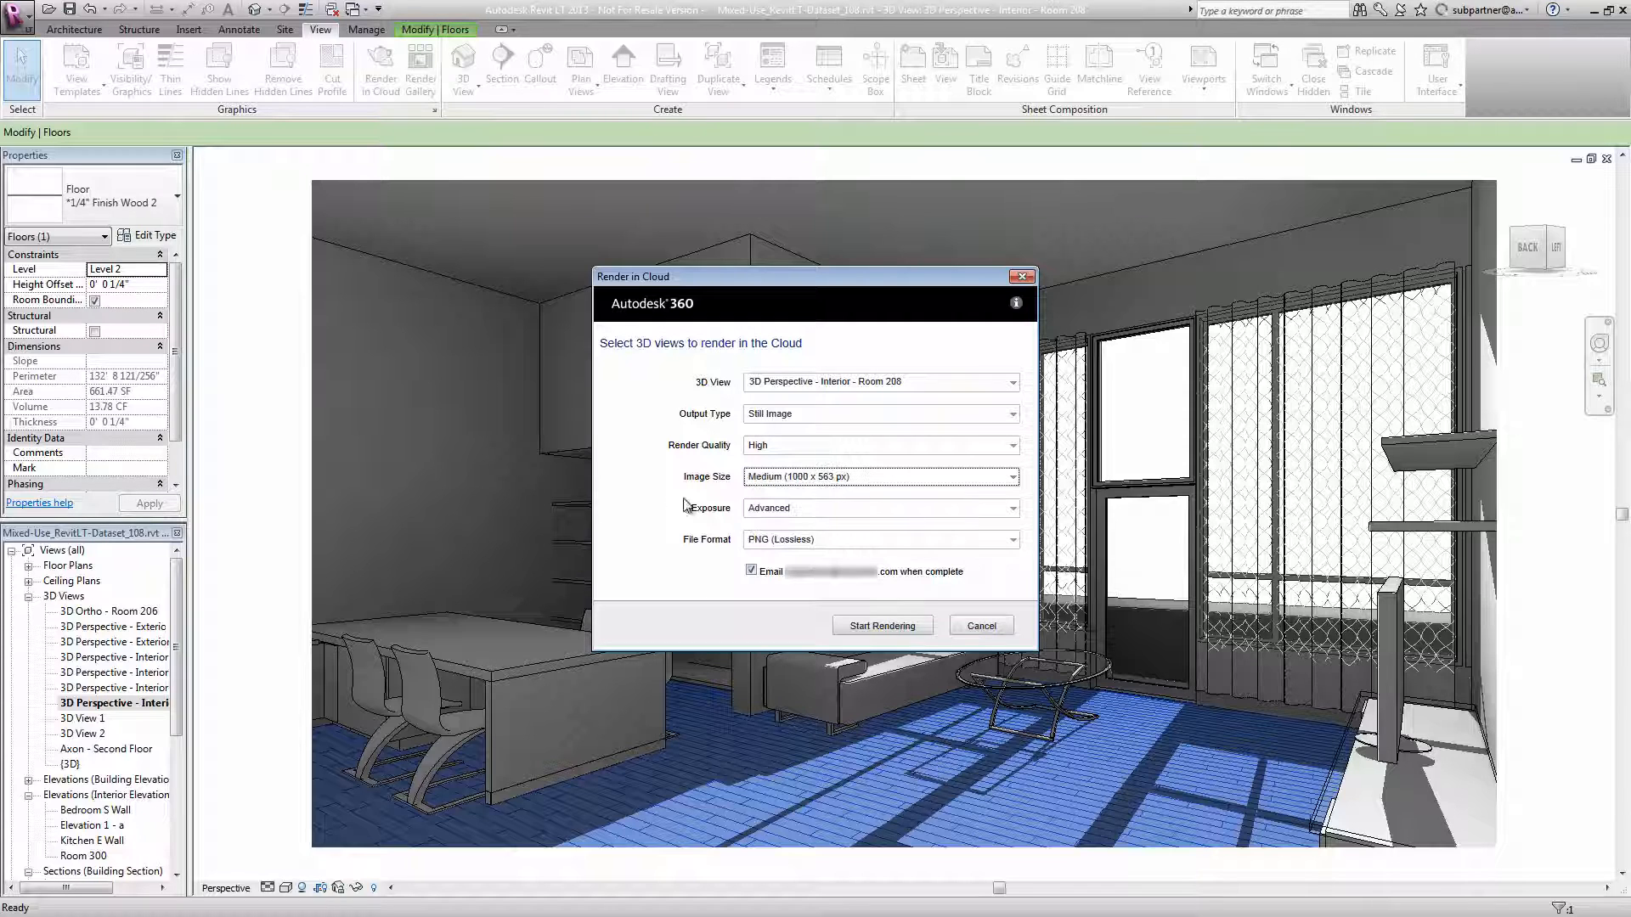
mouse_move(654, 508)
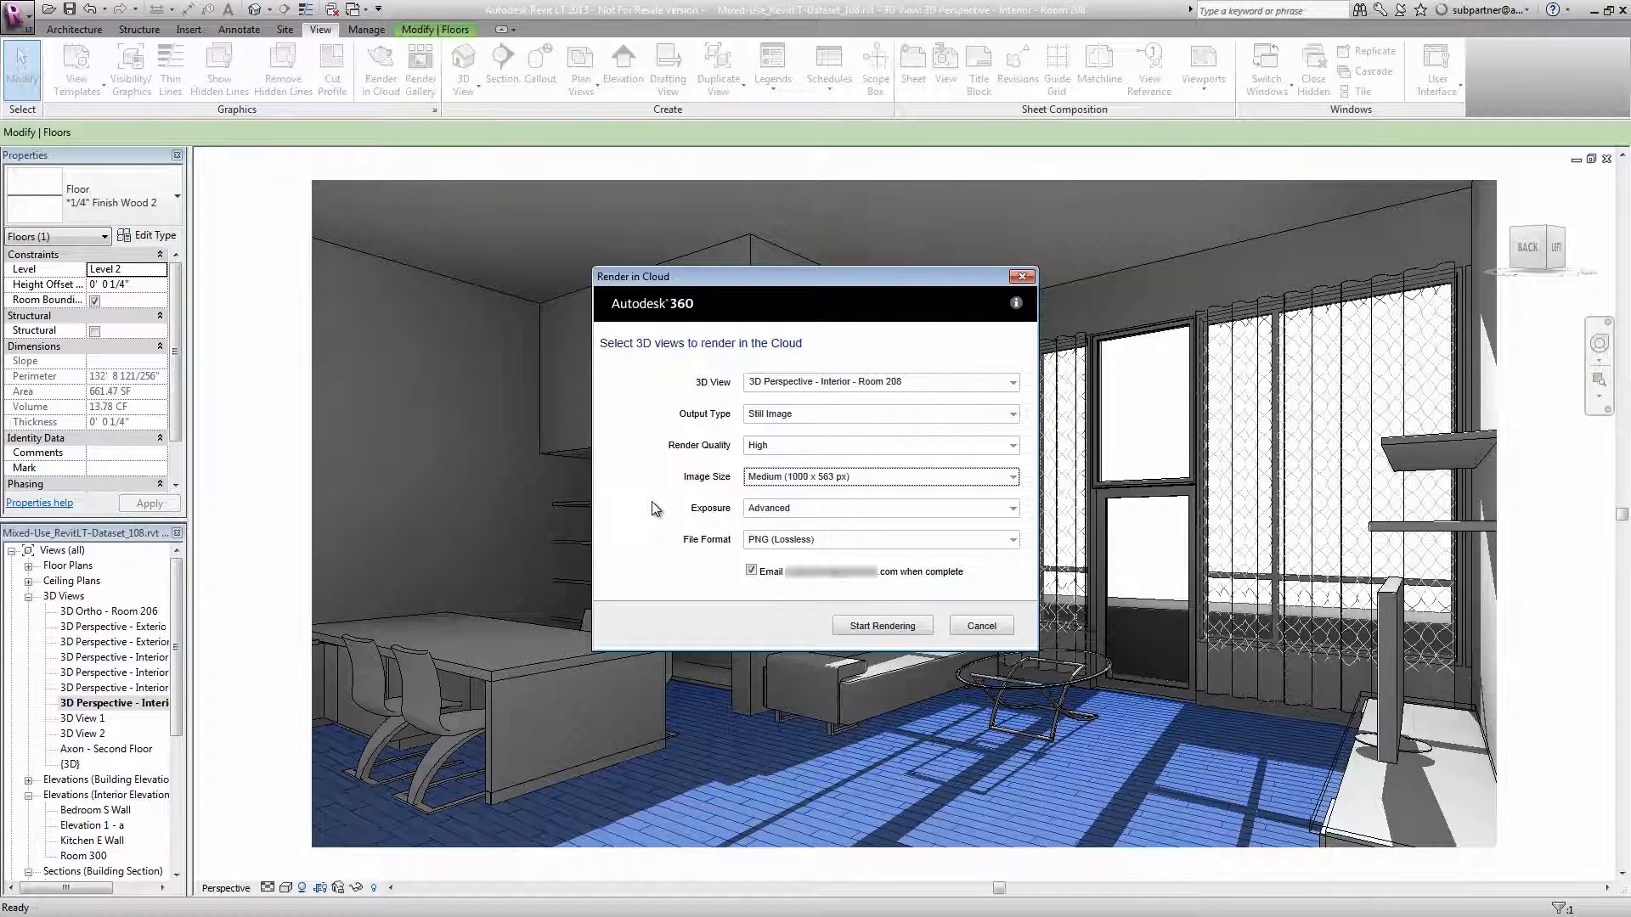
mouse_move(833, 511)
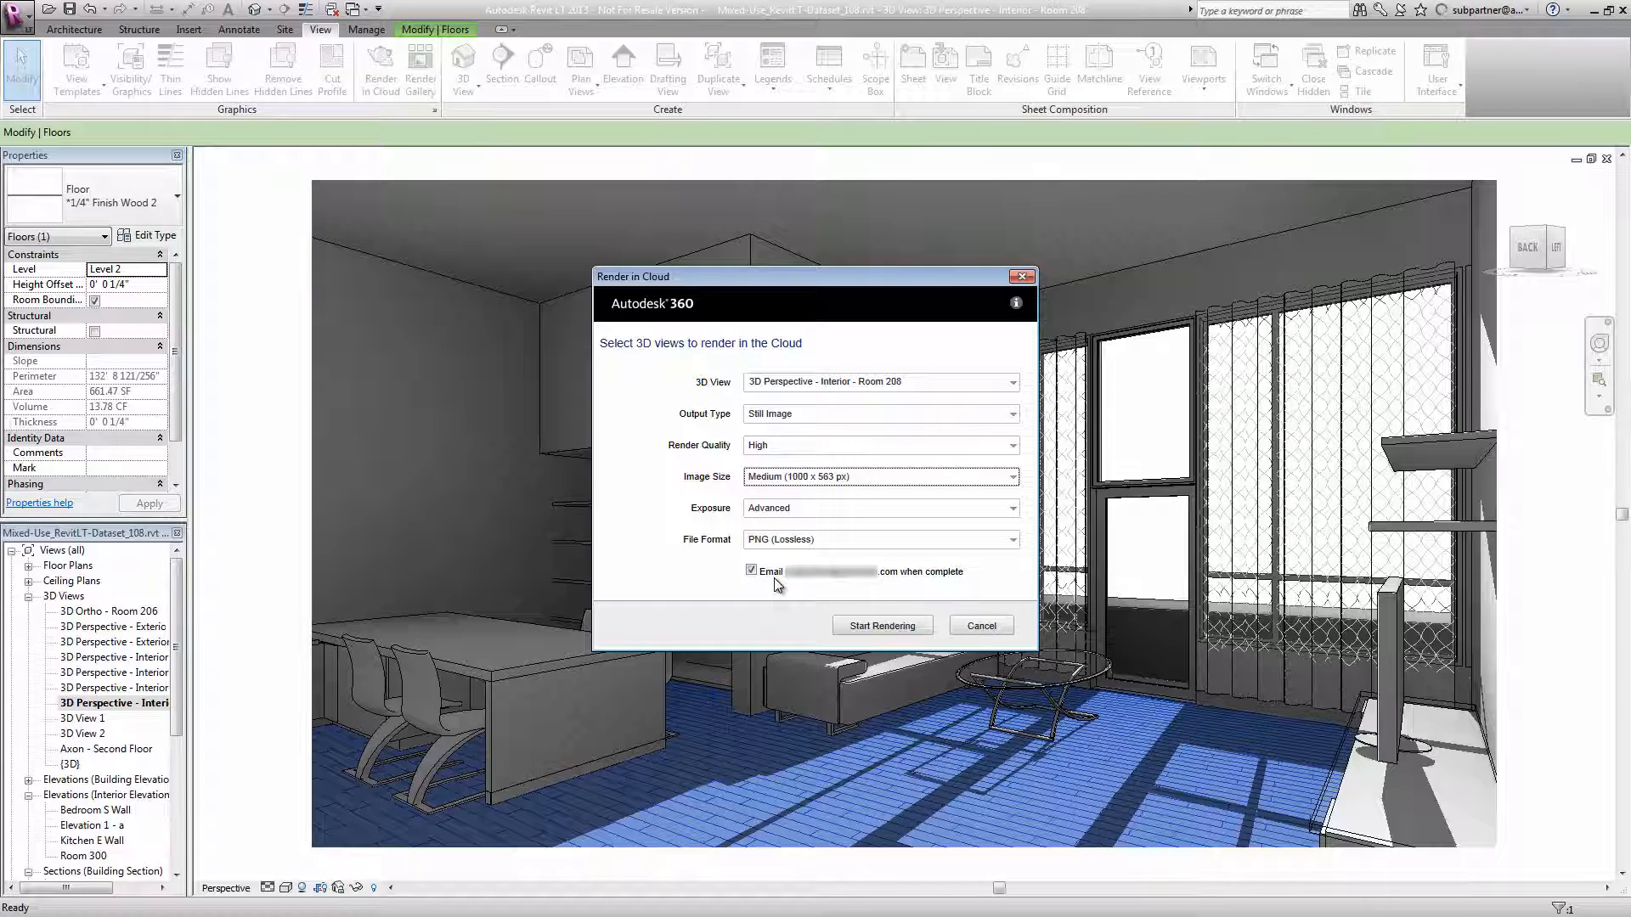
mouse_move(766, 592)
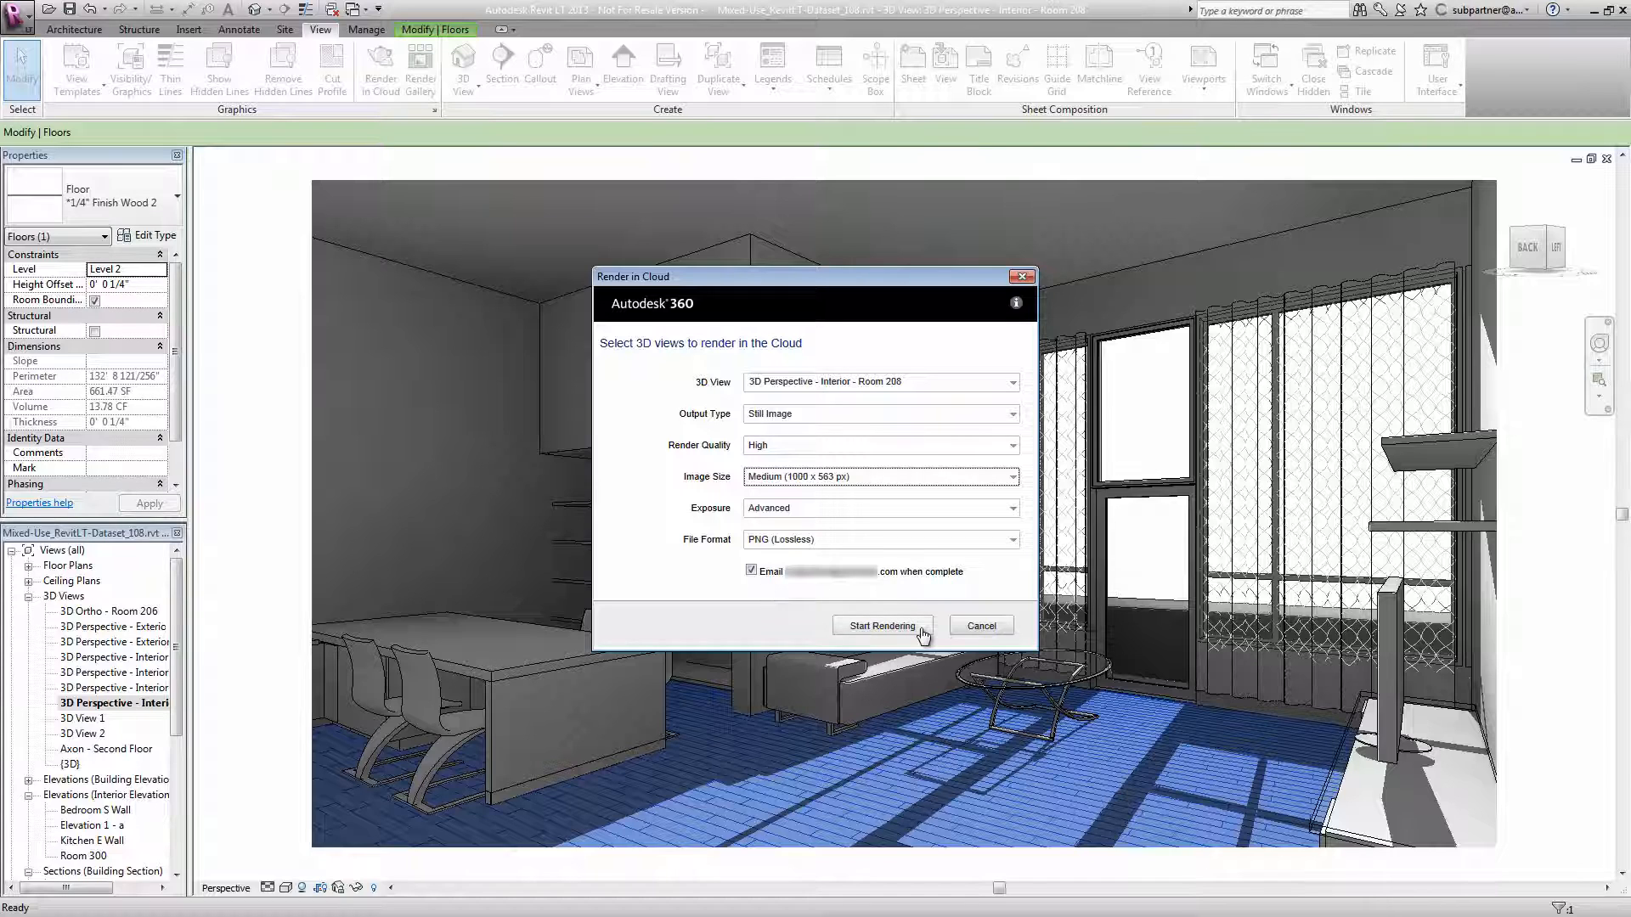
click(883, 625)
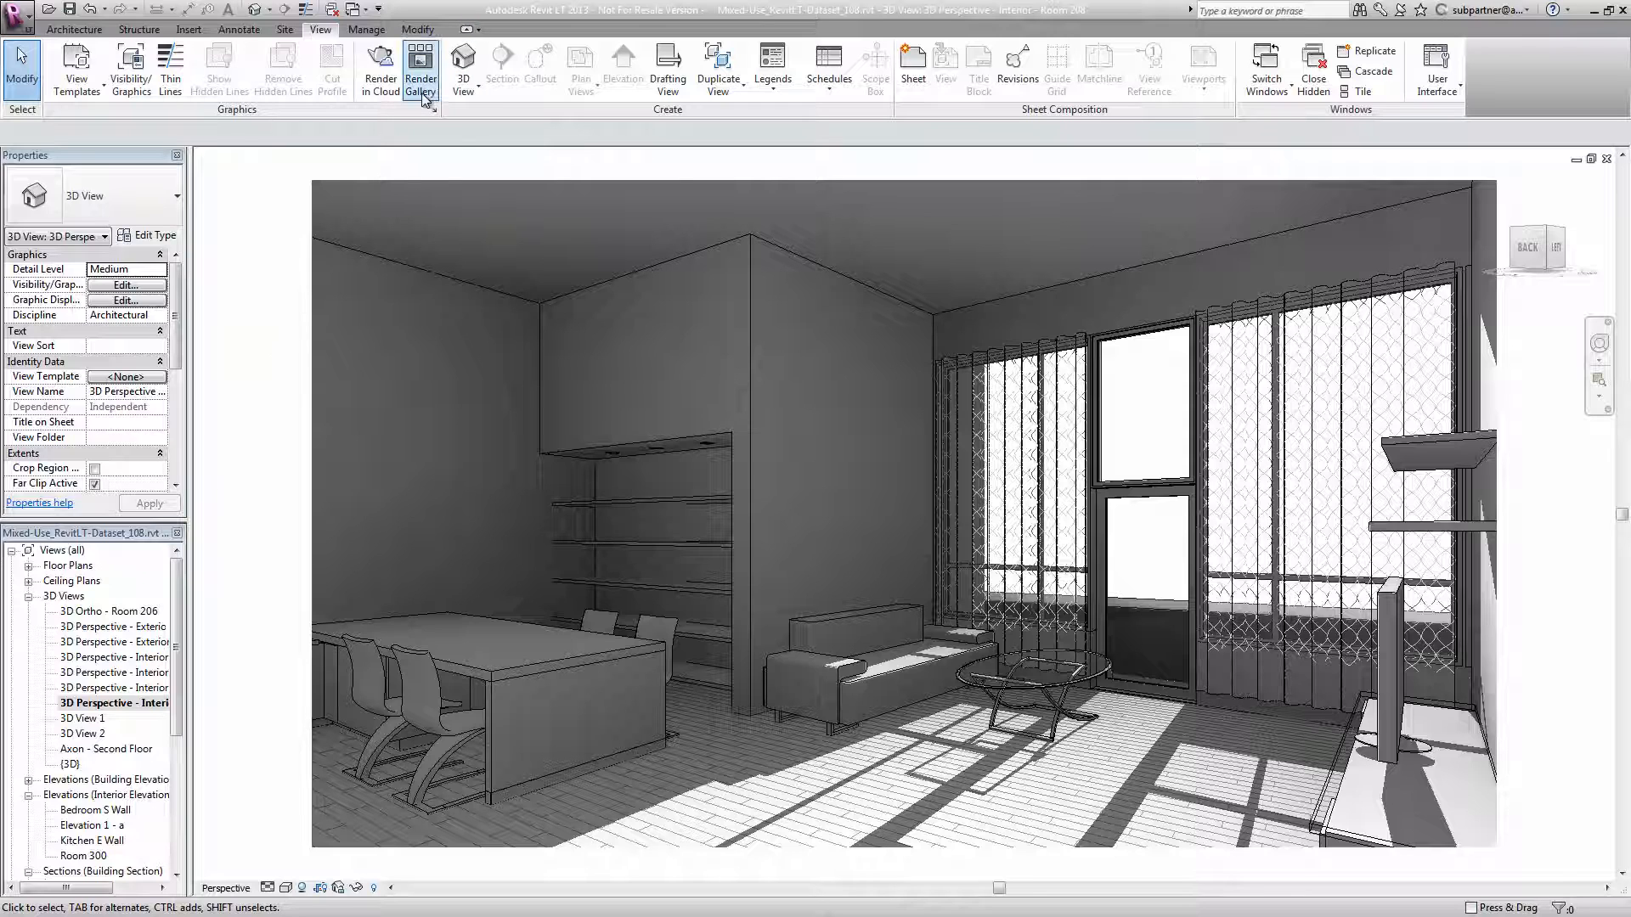
Step: Open the Render Gallery and enlarge the sunlit Room 208 interior rendering
click(421, 68)
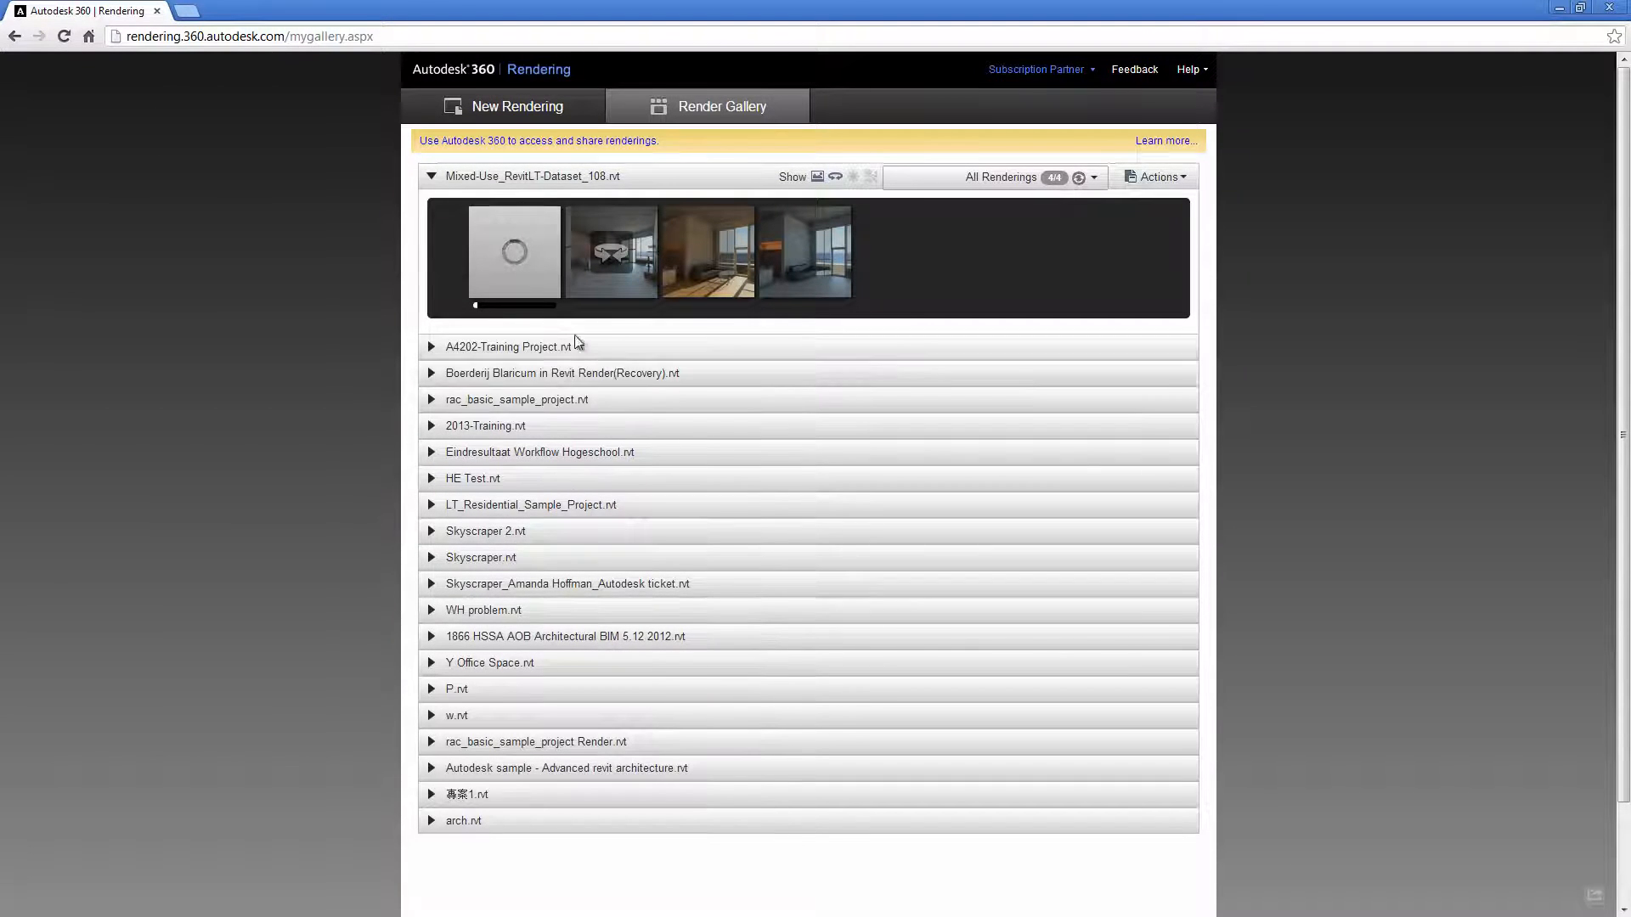
mouse_move(505, 257)
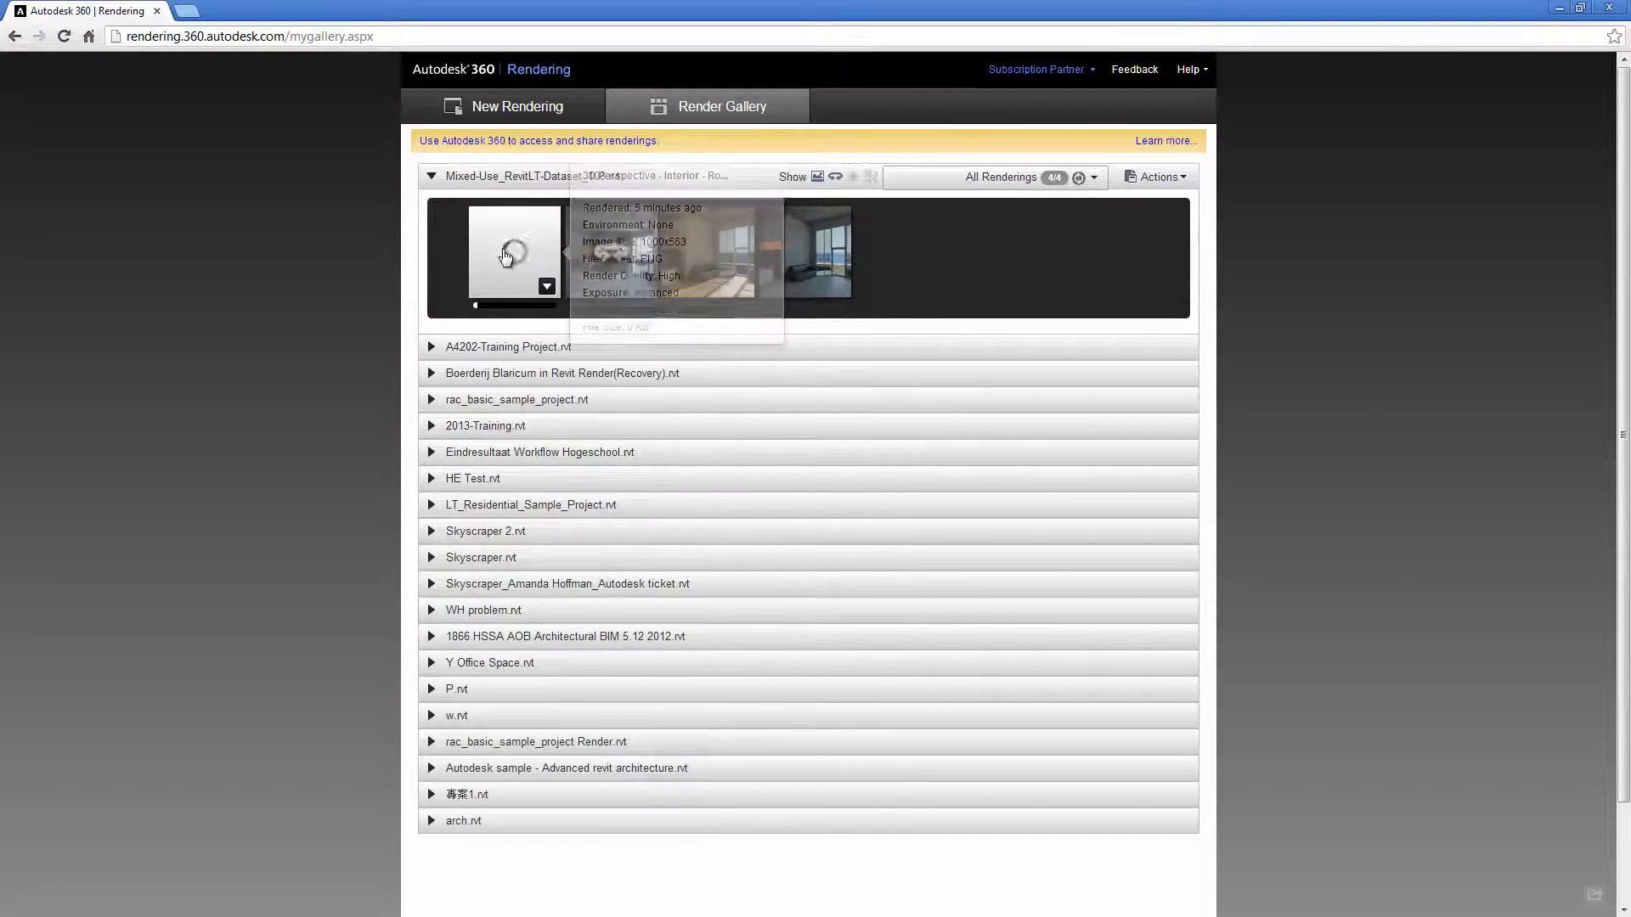
click(513, 255)
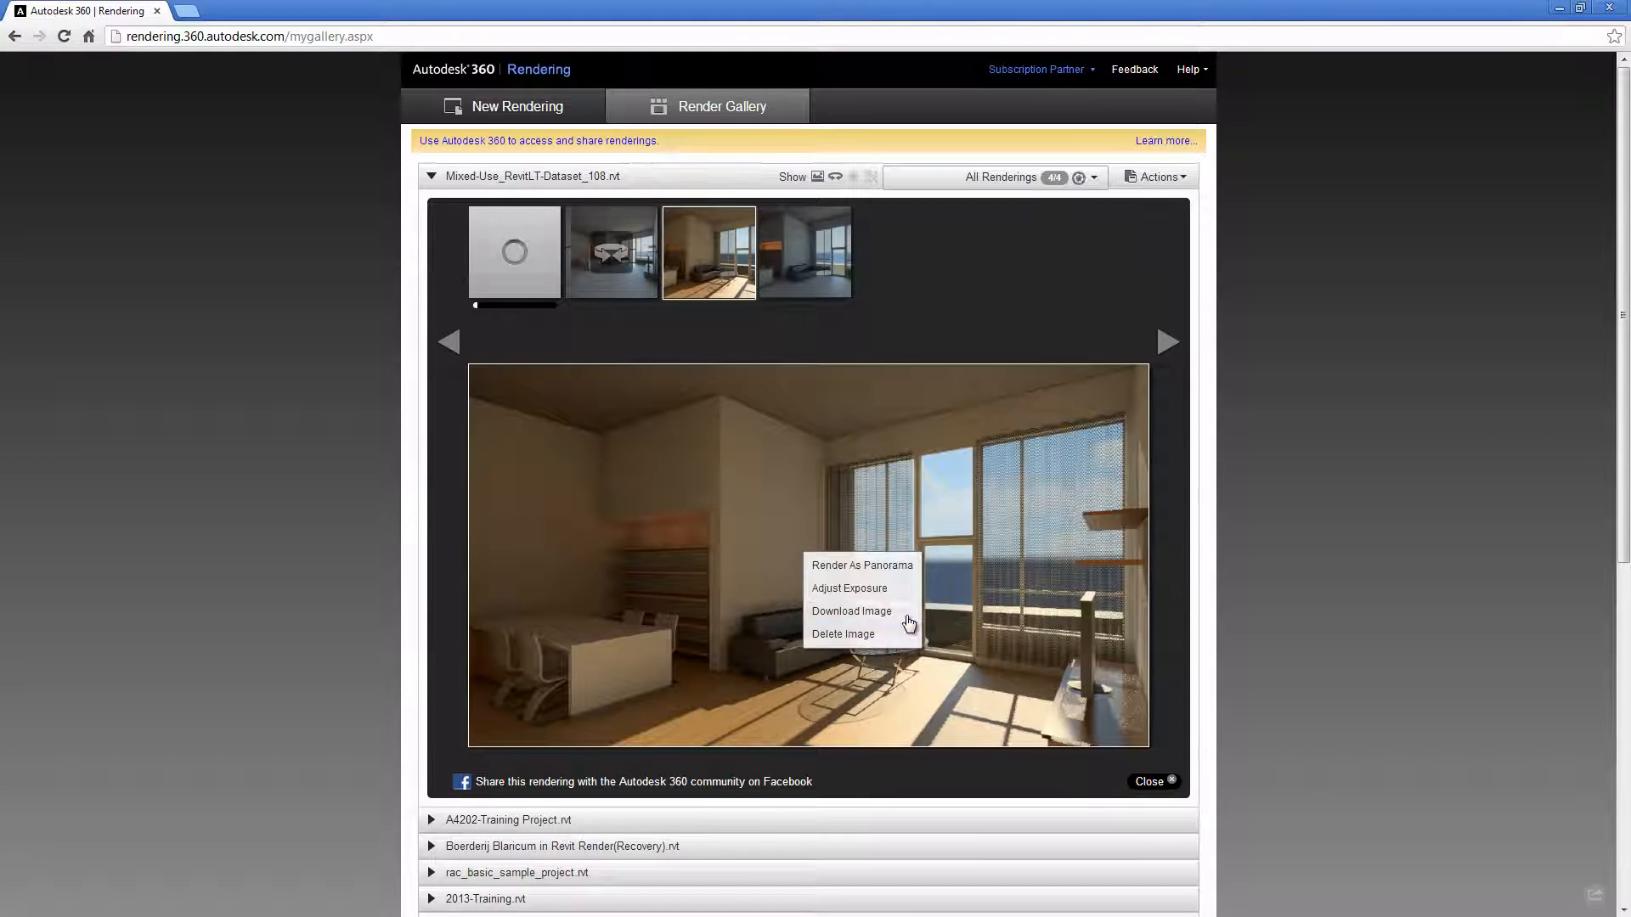
mouse_move(895, 593)
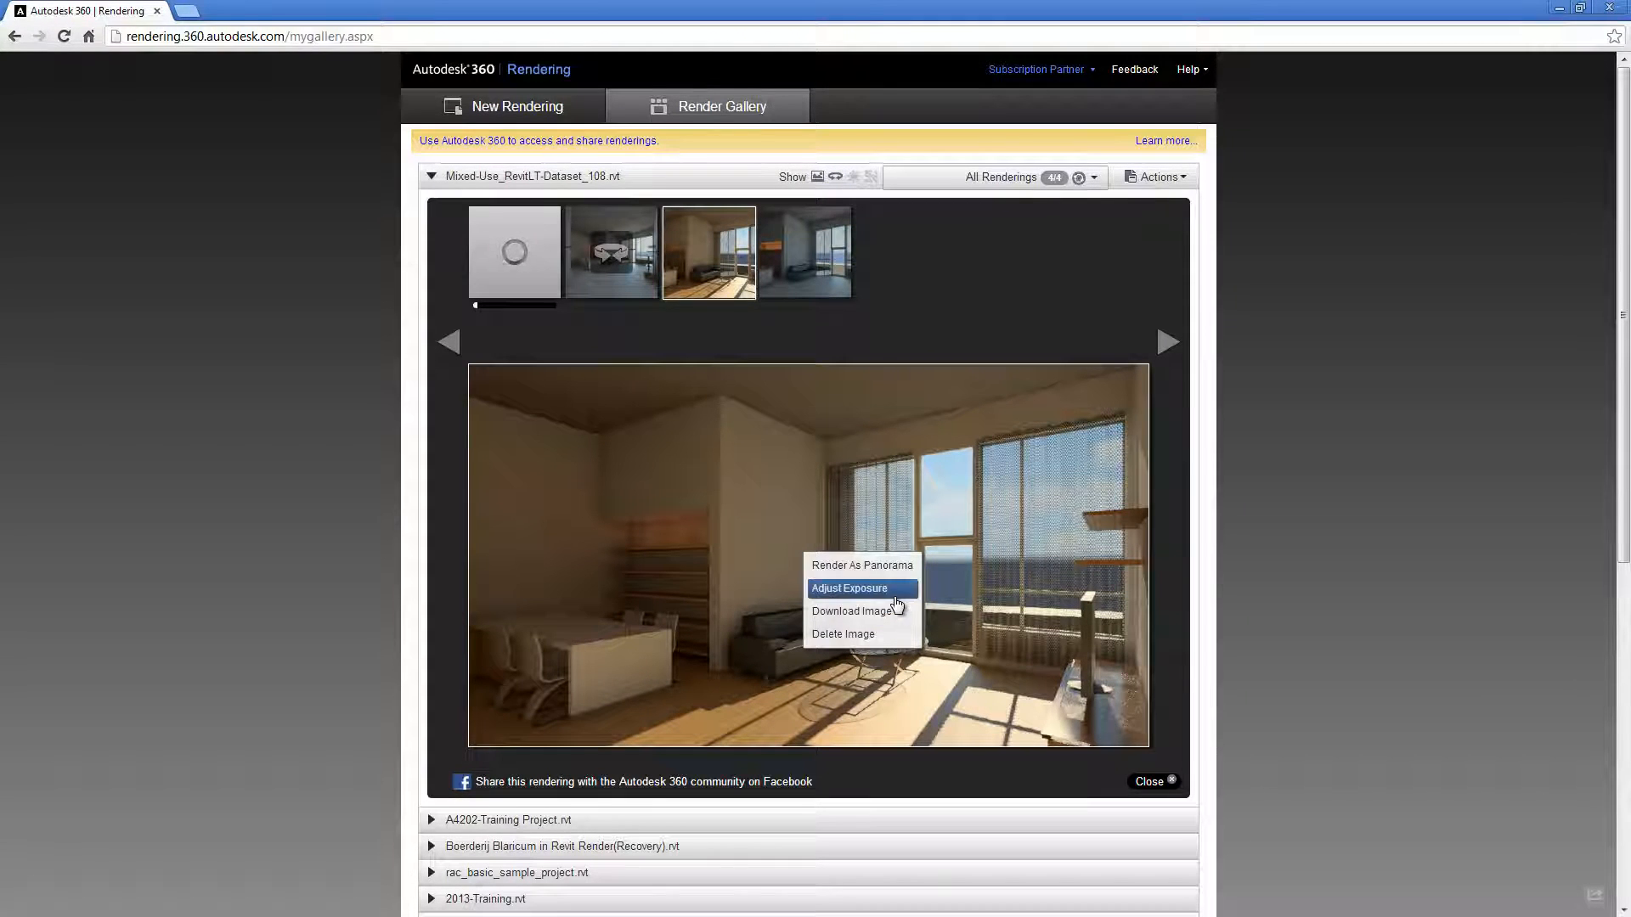